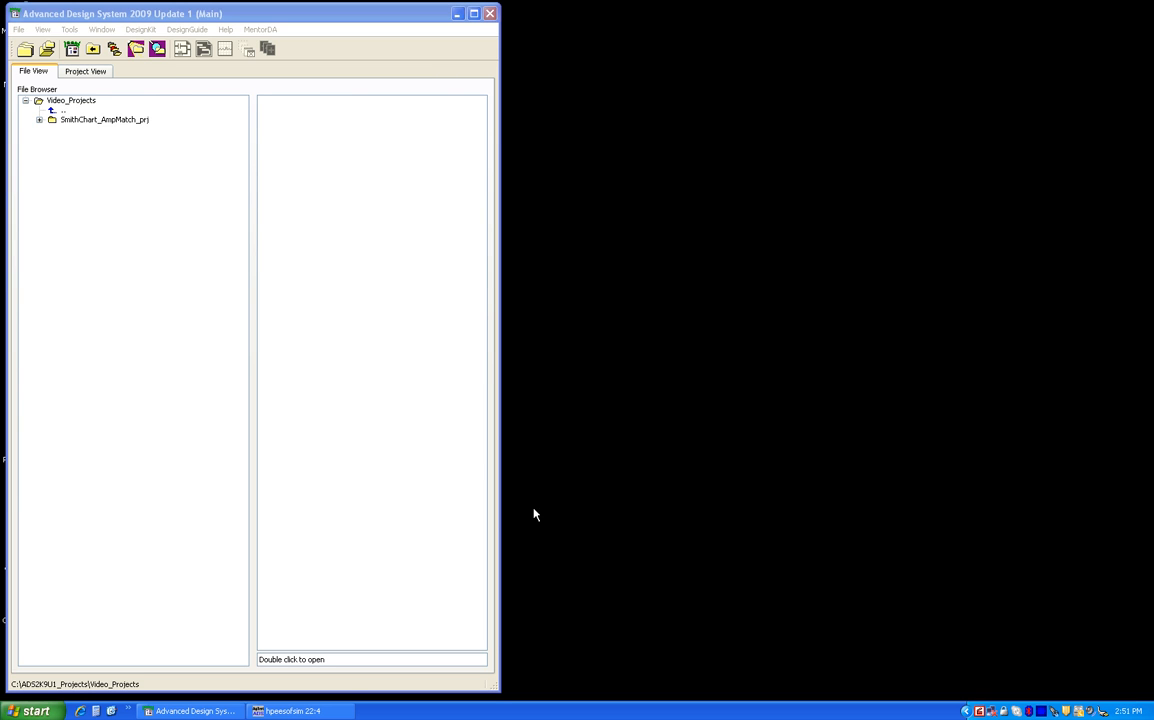
{"action": "mouse_move", "coordinate": [287, 266]}
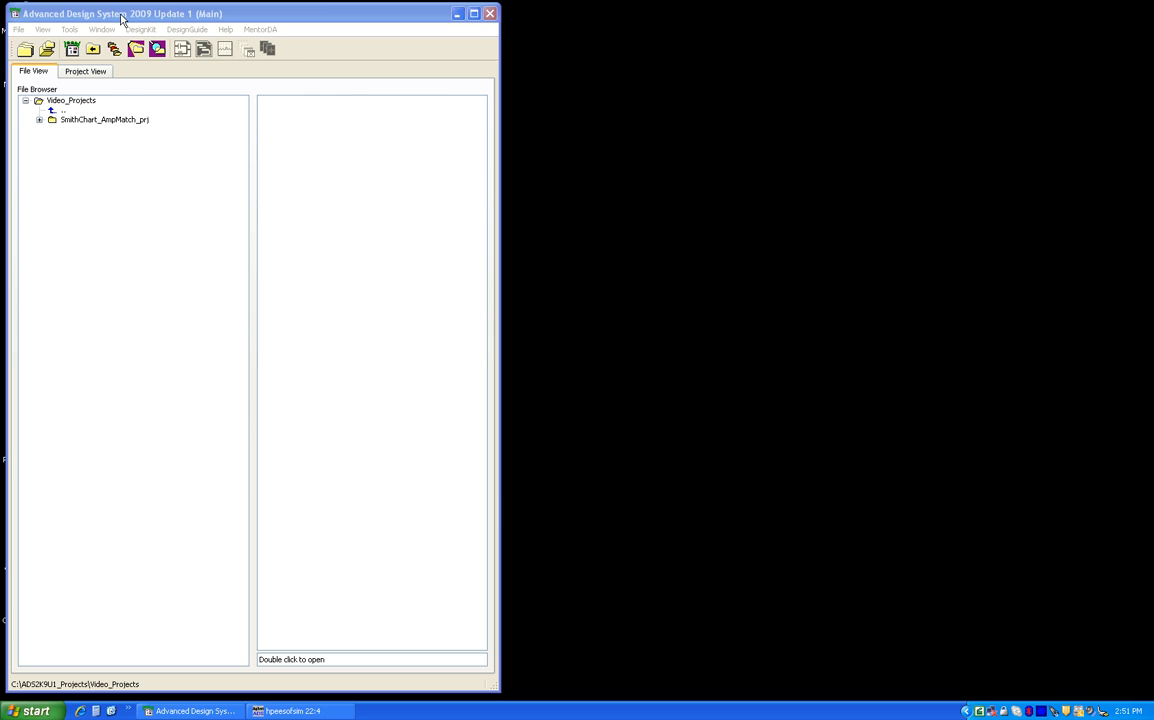
{"action": "mouse_move", "coordinate": [166, 13]}
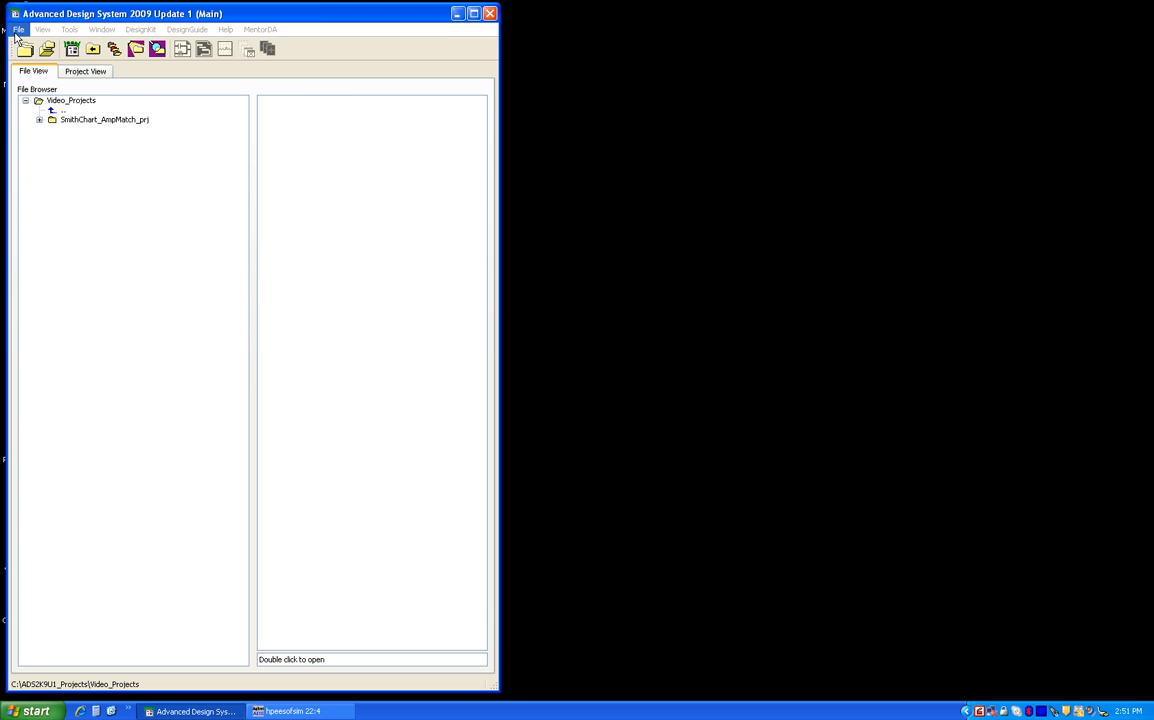
Step: Start a new project named GettingStarted with the millimetre-unit ADS Standard technology files
{"action": "left_click", "coordinate": [11, 29]}
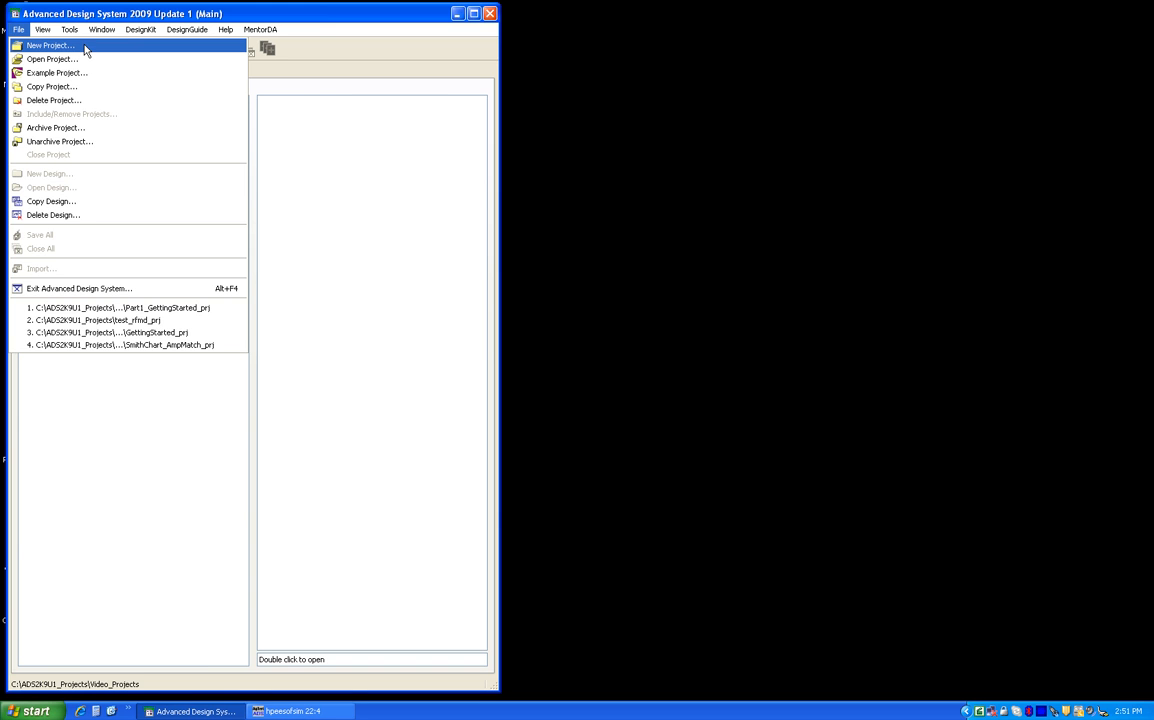
{"action": "left_click", "coordinate": [55, 46]}
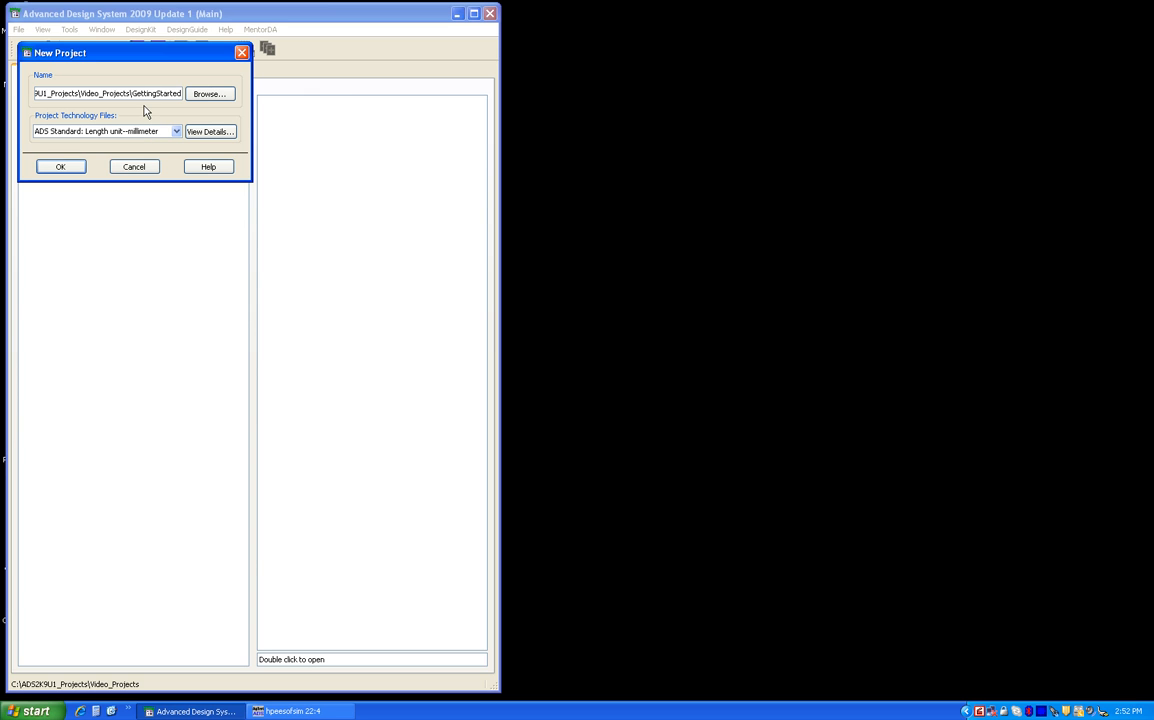
{"action": "left_click", "coordinate": [211, 131]}
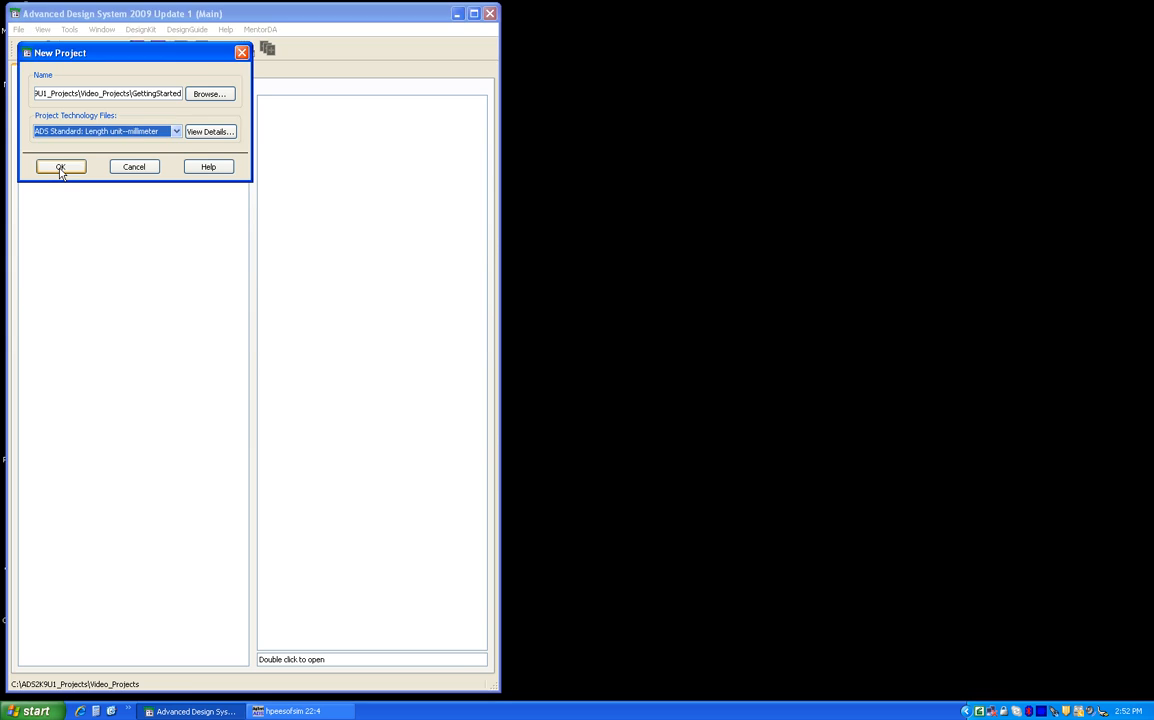
Step: Create the GettingStarted_prj project and confirm the main Preferences with OK
{"action": "left_click", "coordinate": [52, 166]}
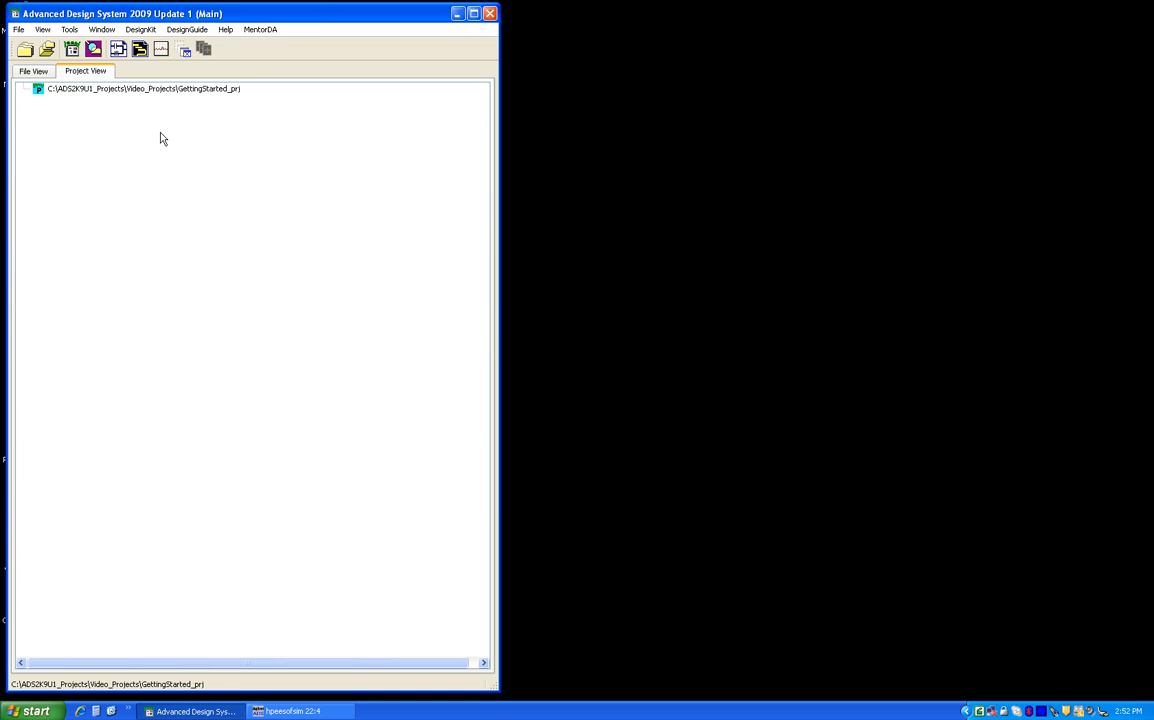
{"action": "mouse_move", "coordinate": [106, 127]}
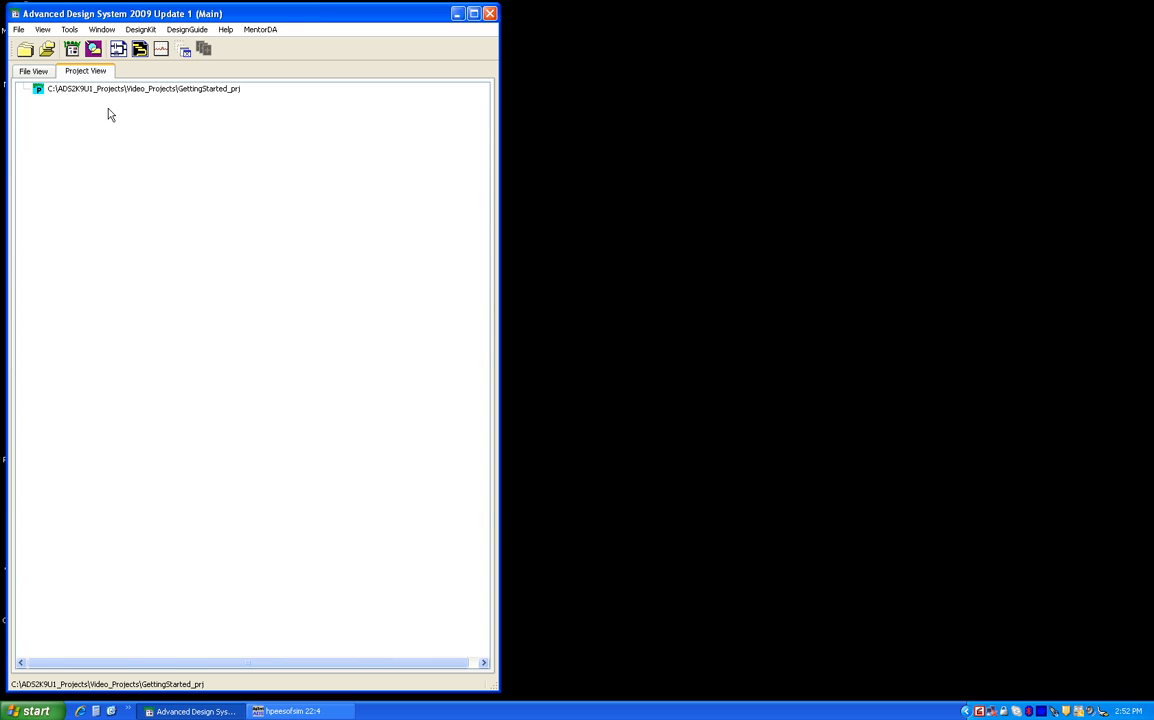
{"action": "mouse_move", "coordinate": [185, 119]}
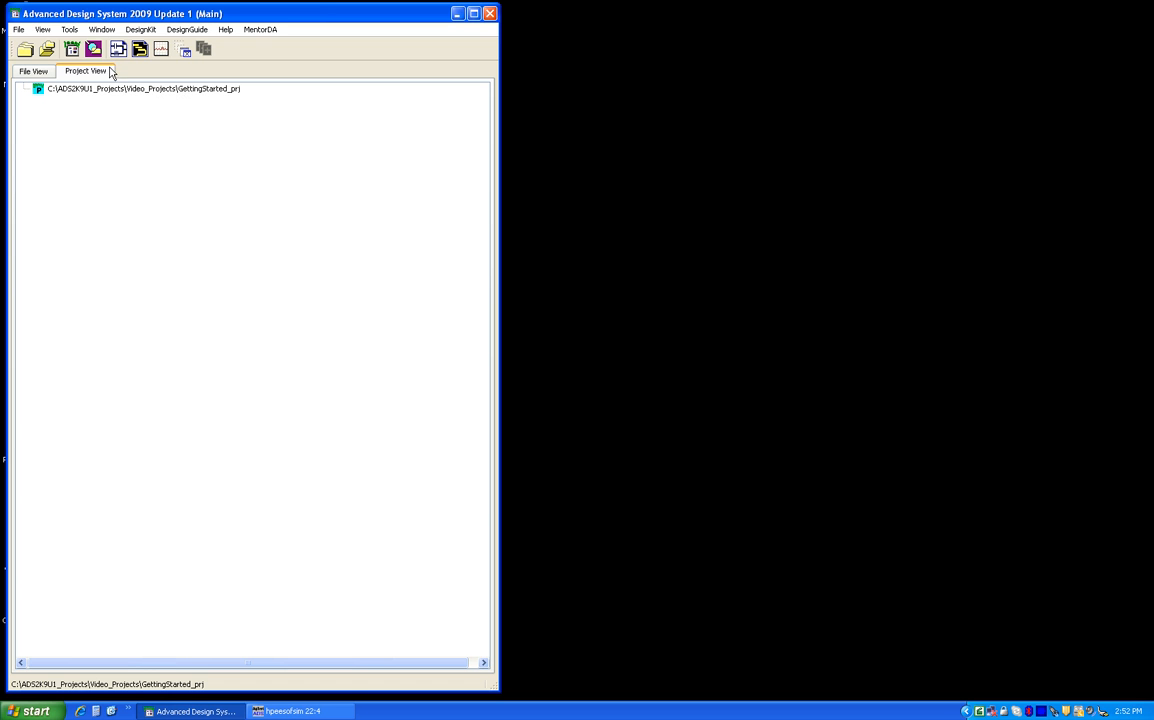
{"action": "left_click", "coordinate": [70, 40]}
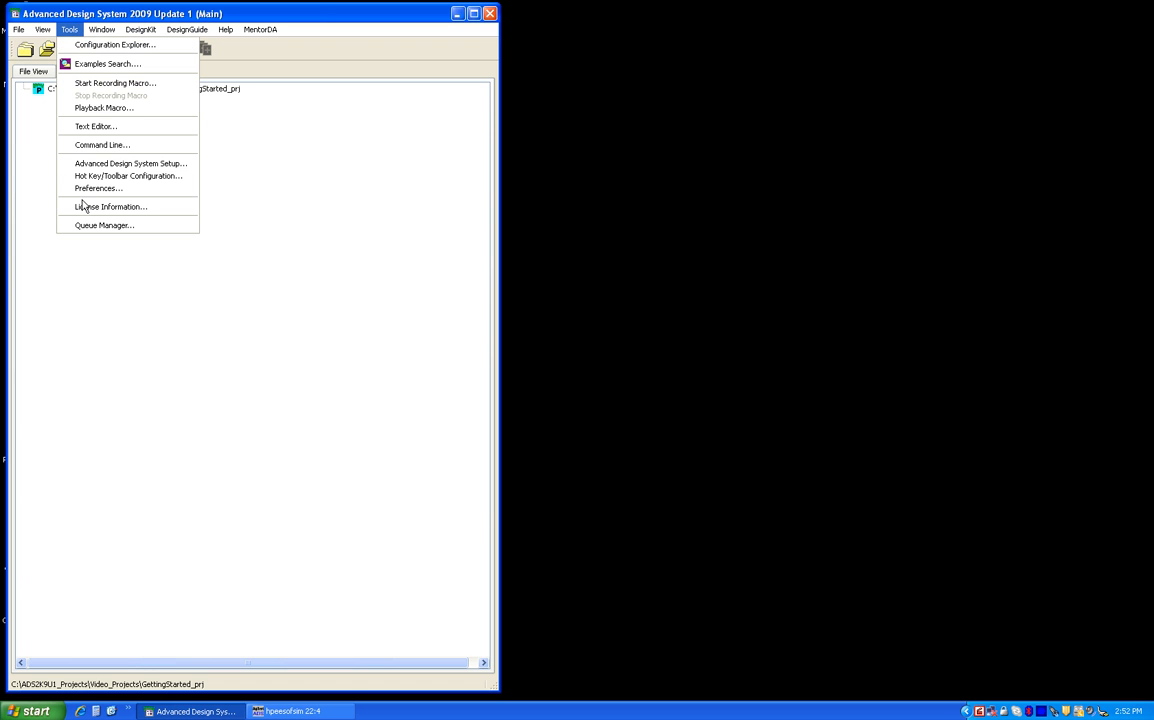
{"action": "left_click", "coordinate": [95, 188]}
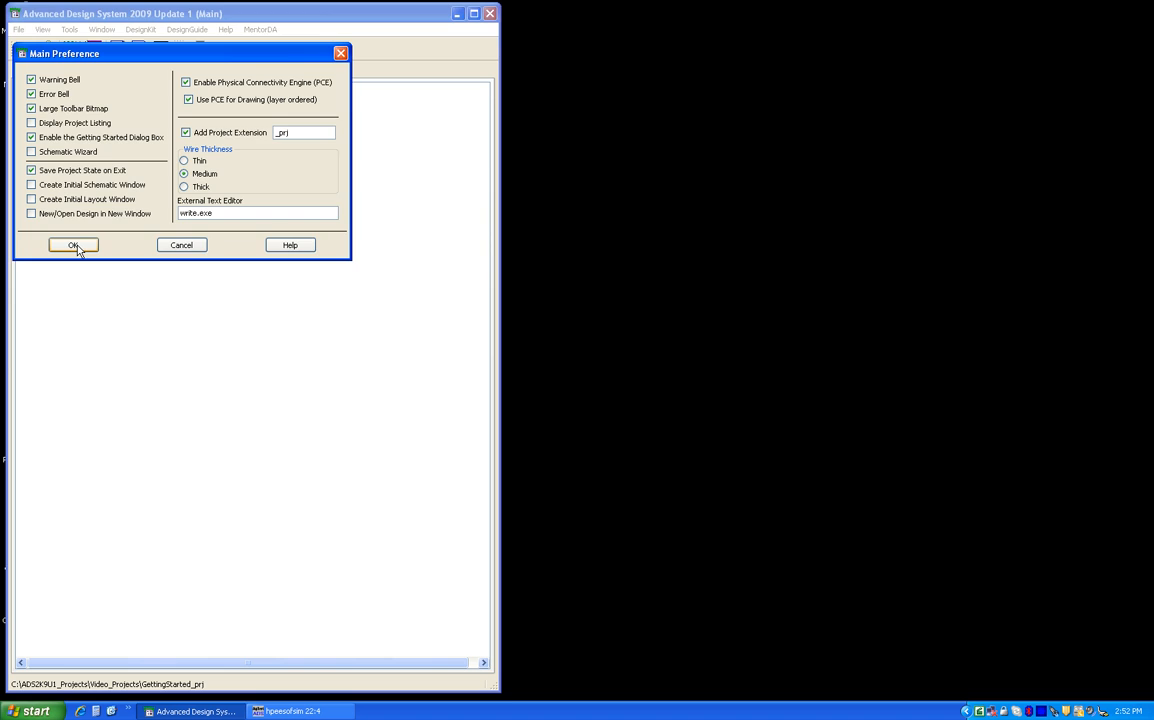
{"action": "left_click", "coordinate": [70, 245]}
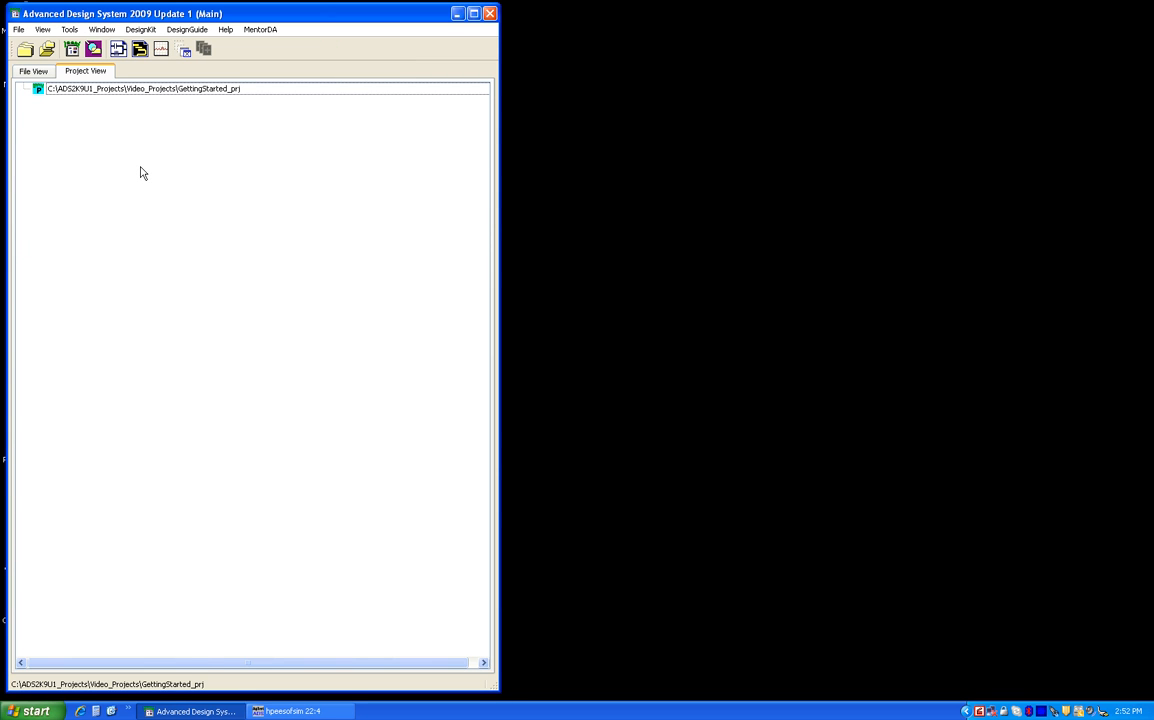
{"action": "mouse_move", "coordinate": [141, 151]}
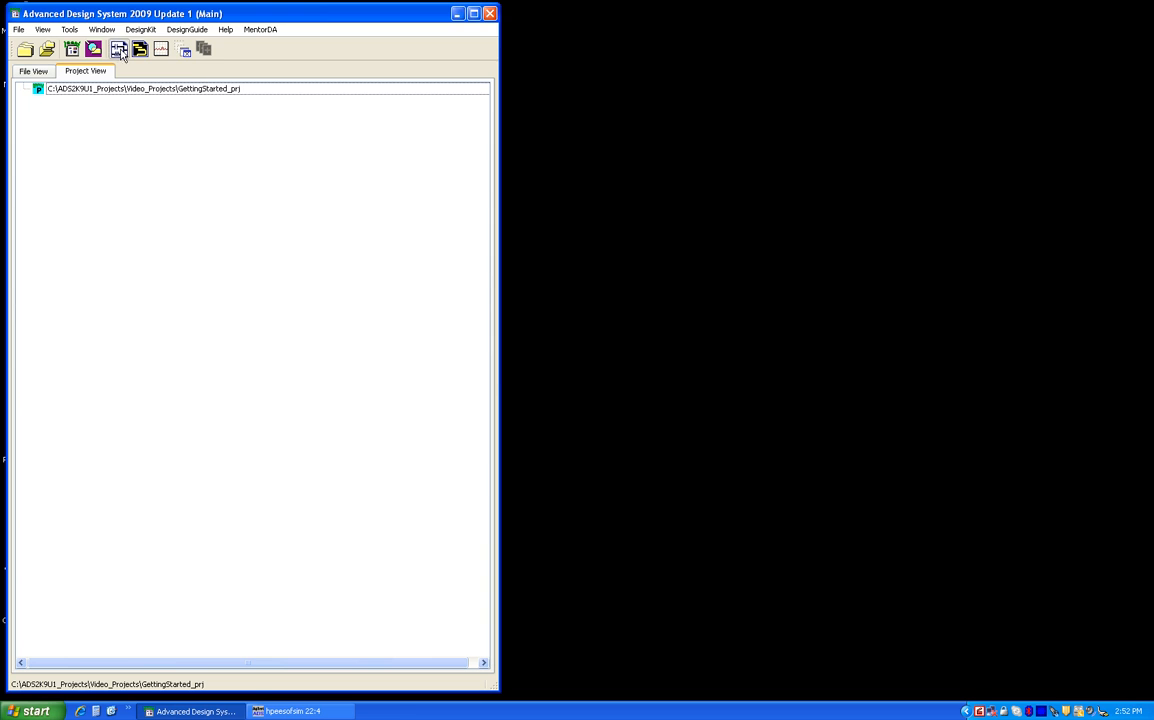
Step: Open a new untitled schematic with the Lumped-Components palette library selected
{"action": "left_click", "coordinate": [116, 50]}
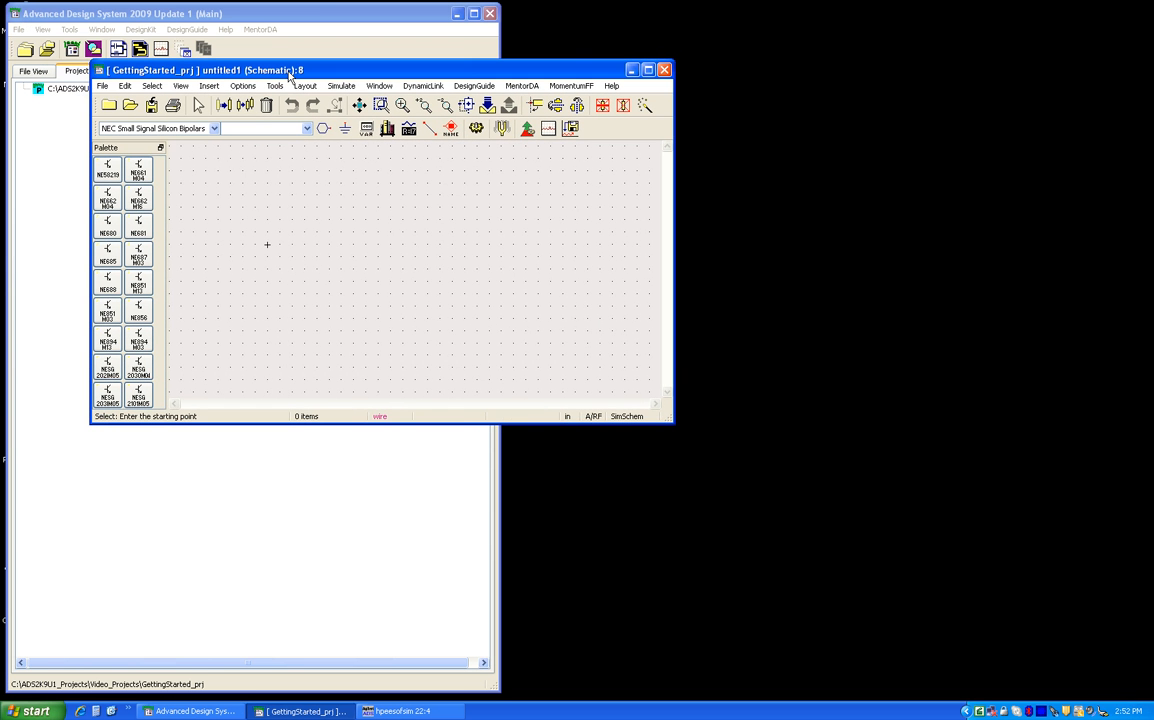
{"action": "left_click", "coordinate": [648, 66]}
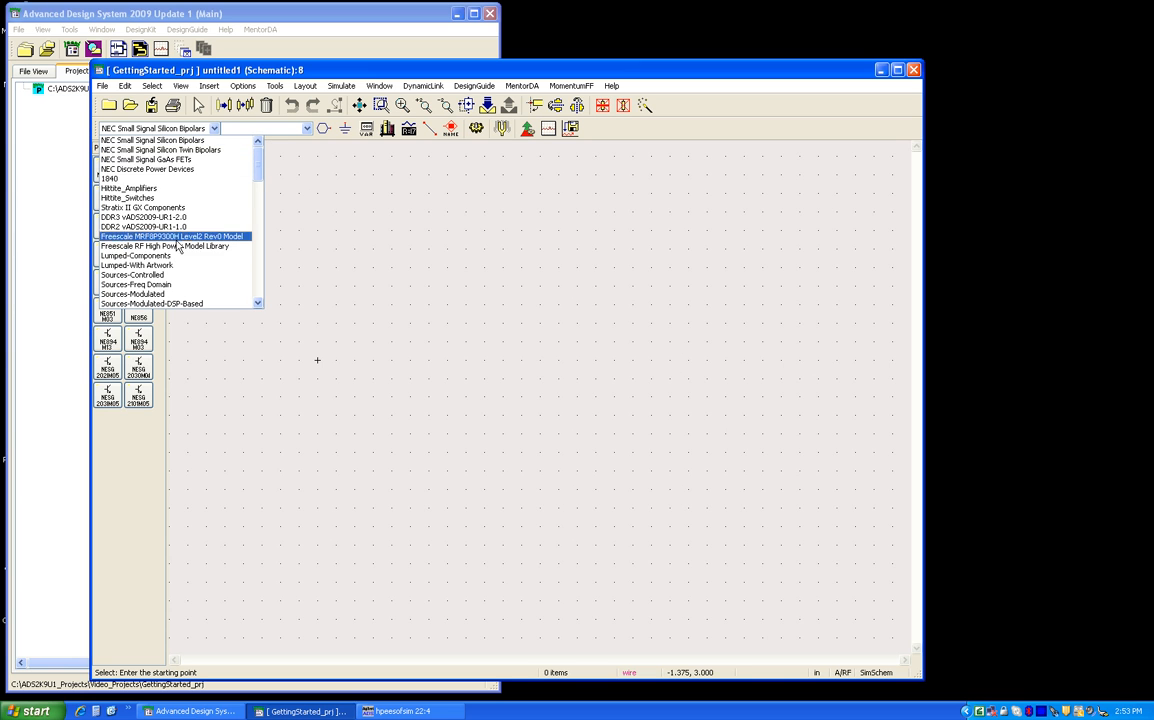
{"action": "scroll", "scroll_direction": "down", "scroll_amount": 3}
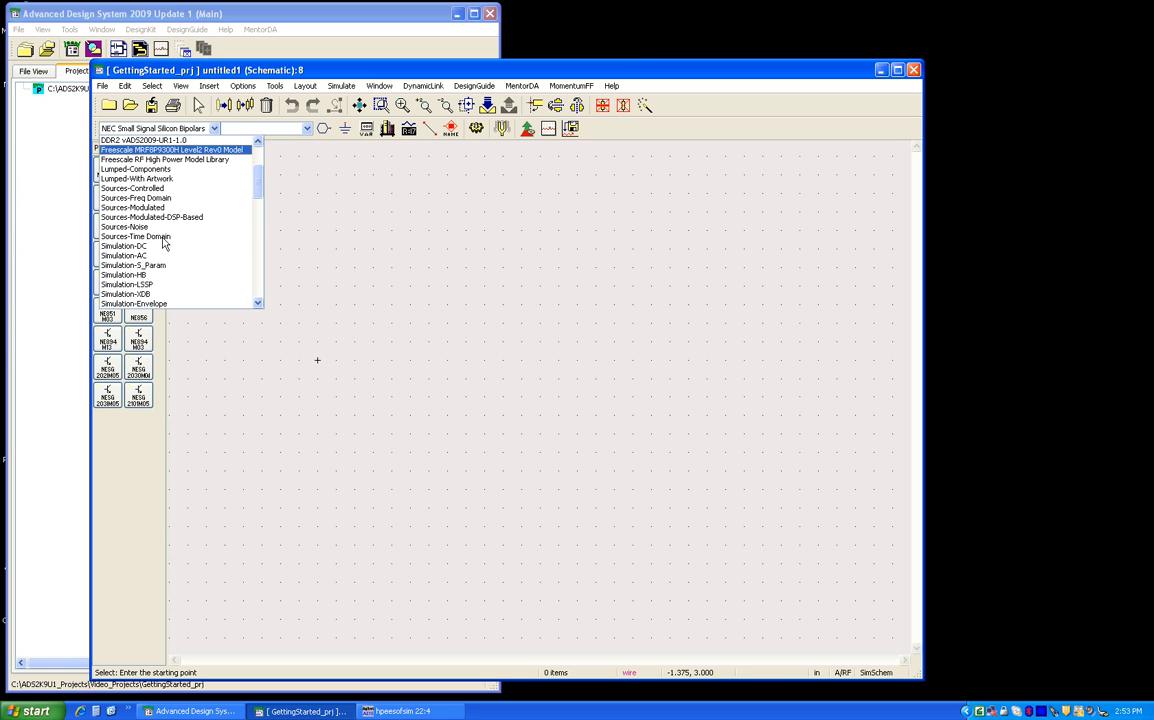
{"action": "left_click", "coordinate": [136, 207]}
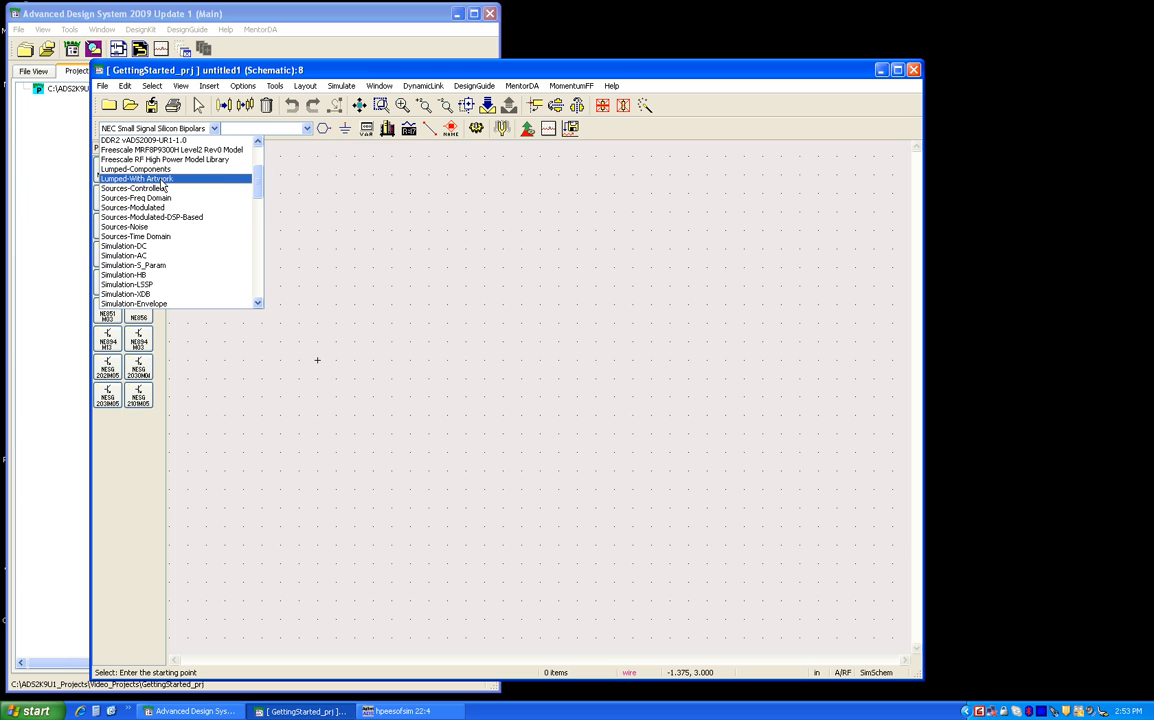
{"action": "left_click", "coordinate": [150, 183]}
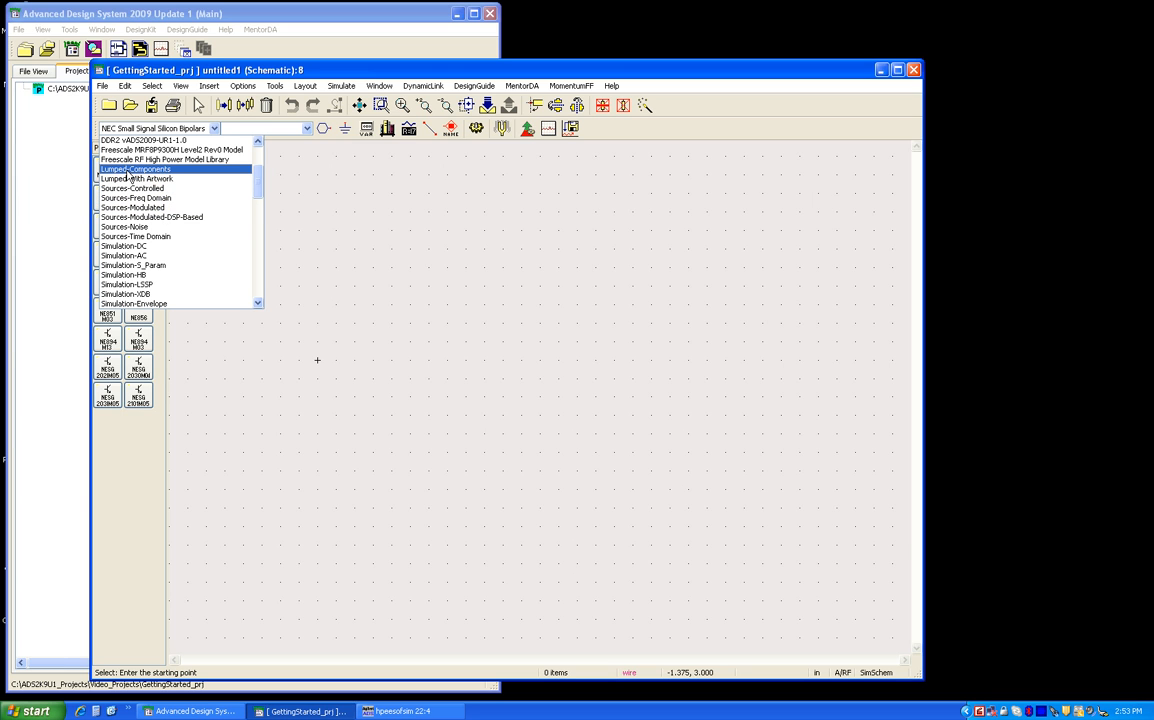
{"action": "left_click", "coordinate": [140, 176]}
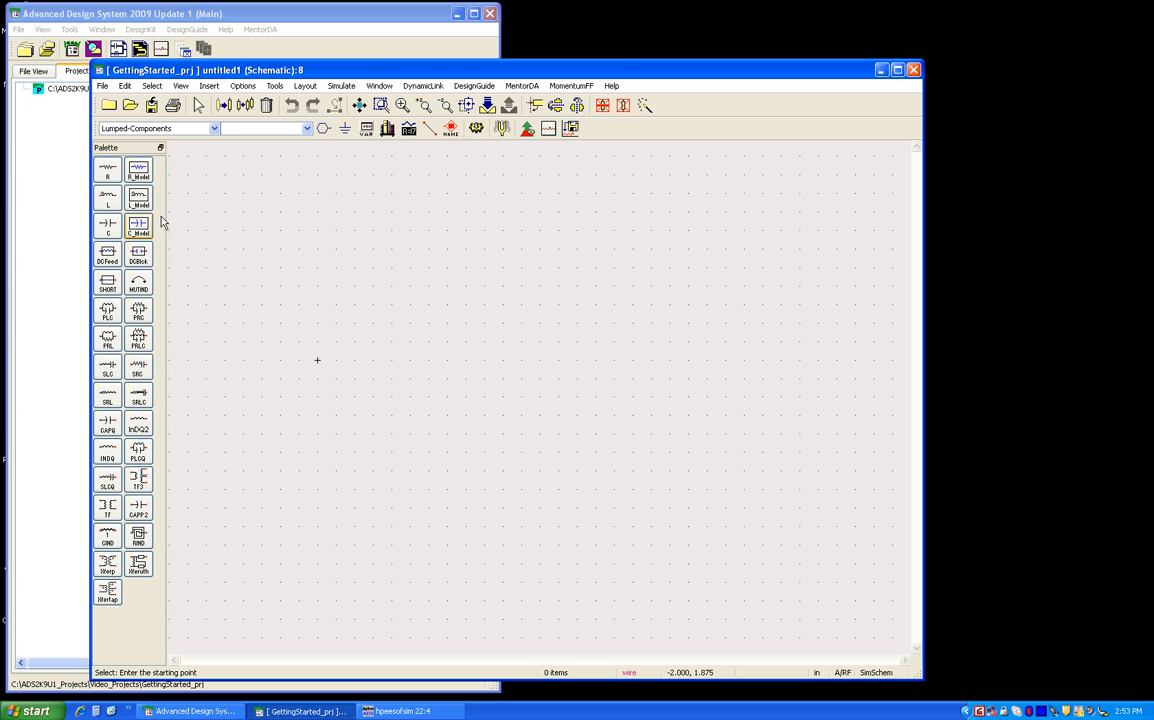
Step: Finish the ladder's shunt capacitors and place ground symbols under C1, C2 and C3
{"action": "left_click", "coordinate": [105, 197]}
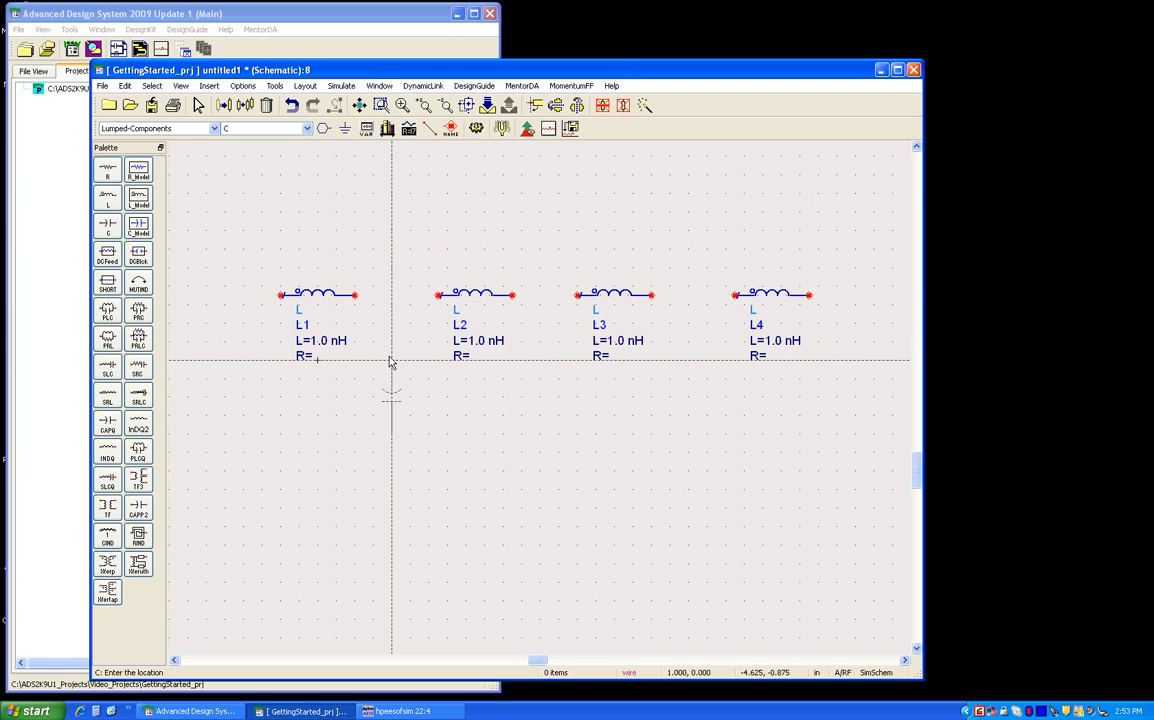
{"action": "left_click", "coordinate": [539, 370]}
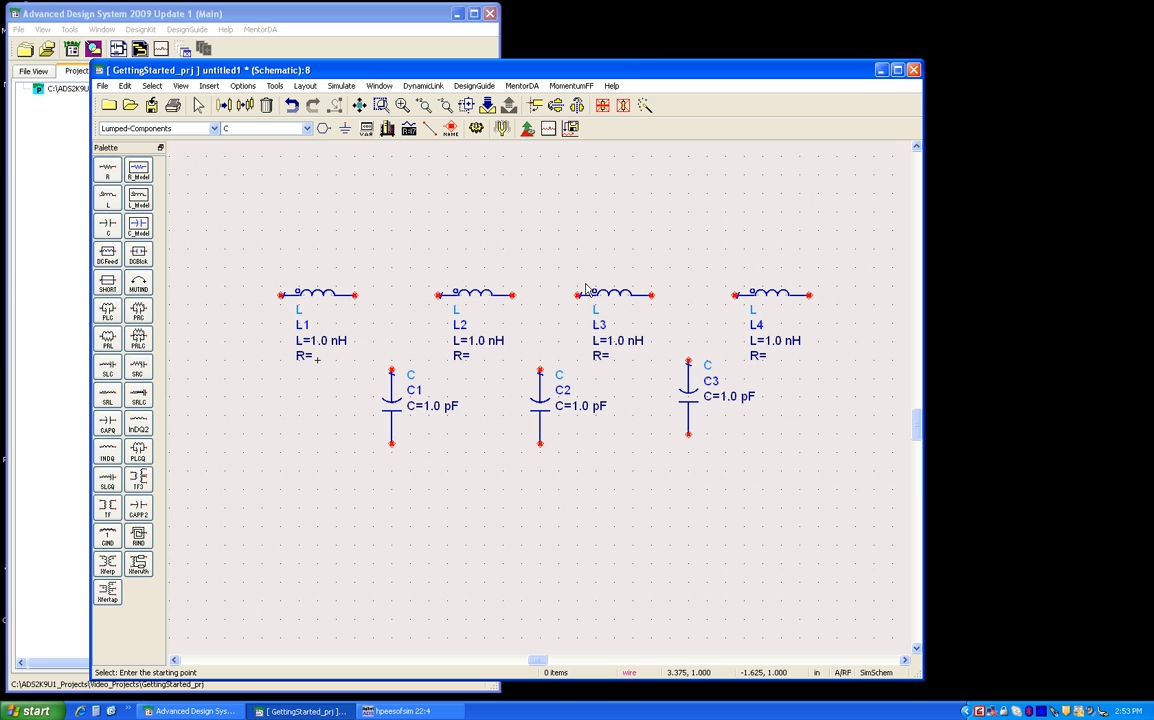
{"action": "mouse_move", "coordinate": [345, 128]}
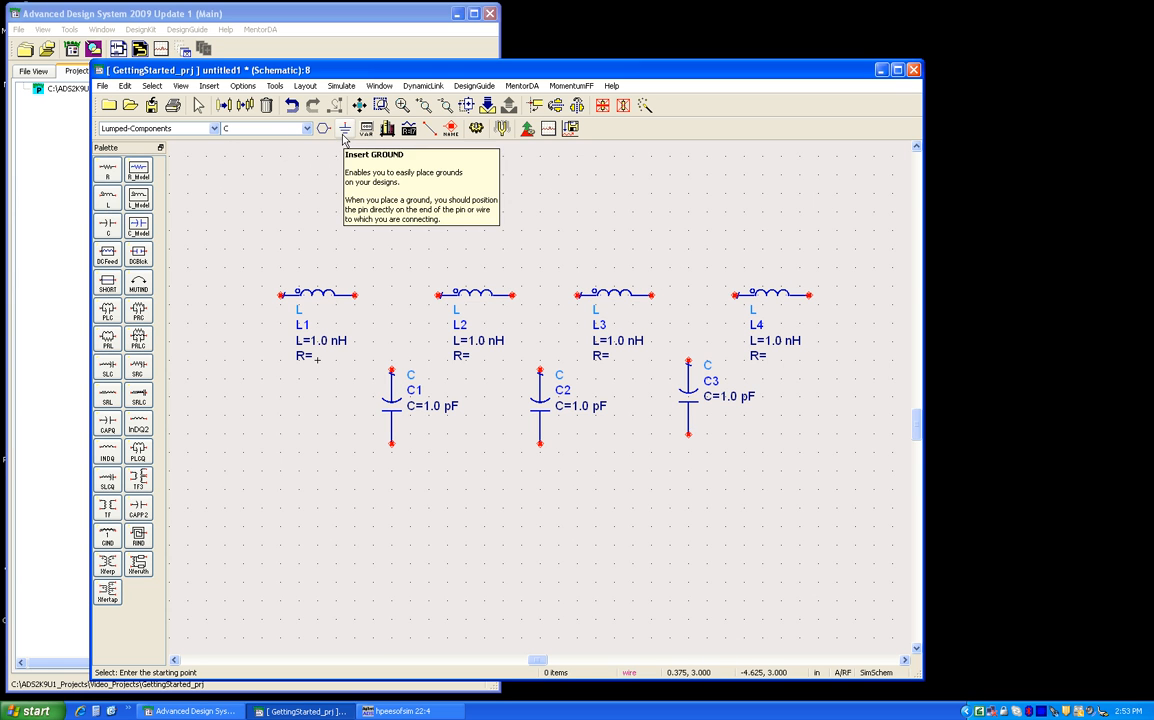
{"action": "left_click", "coordinate": [344, 128]}
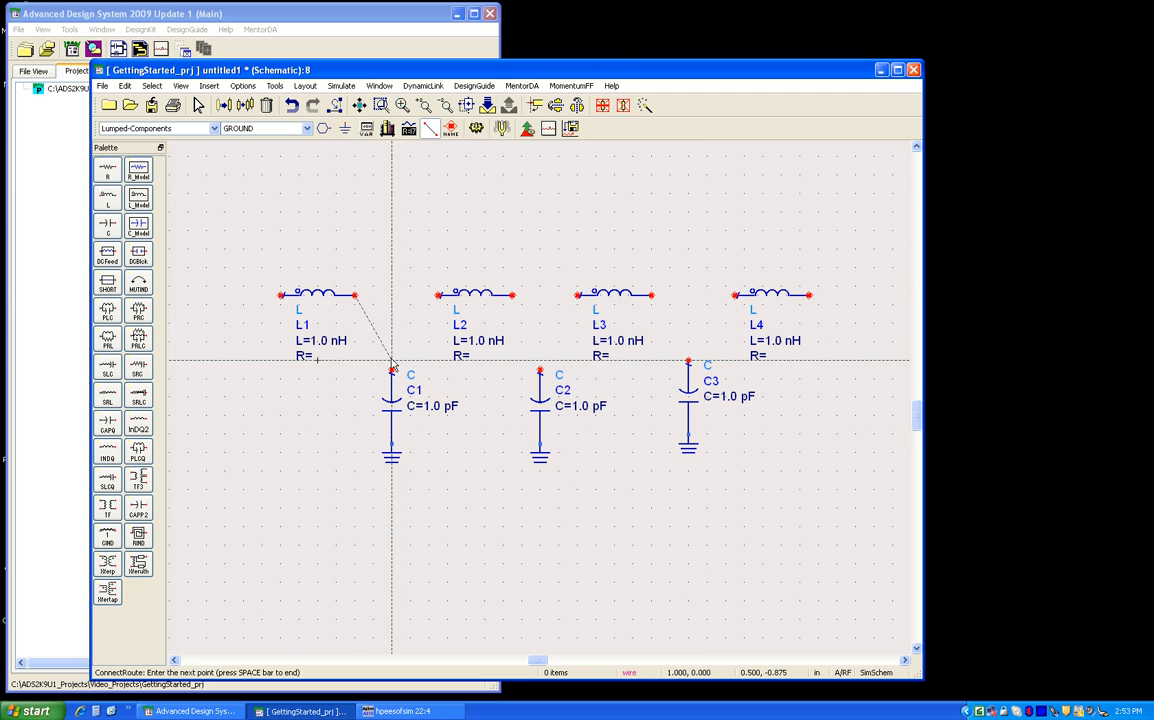
{"action": "left_click", "coordinate": [393, 296]}
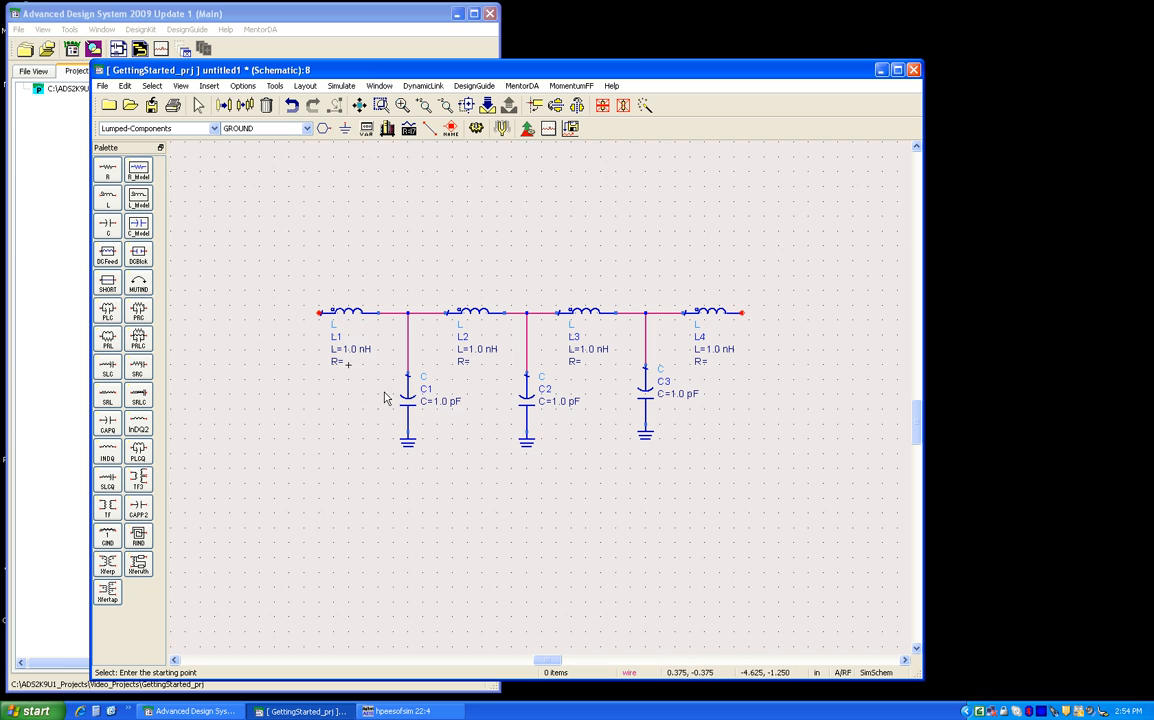
{"action": "mouse_move", "coordinate": [498, 450]}
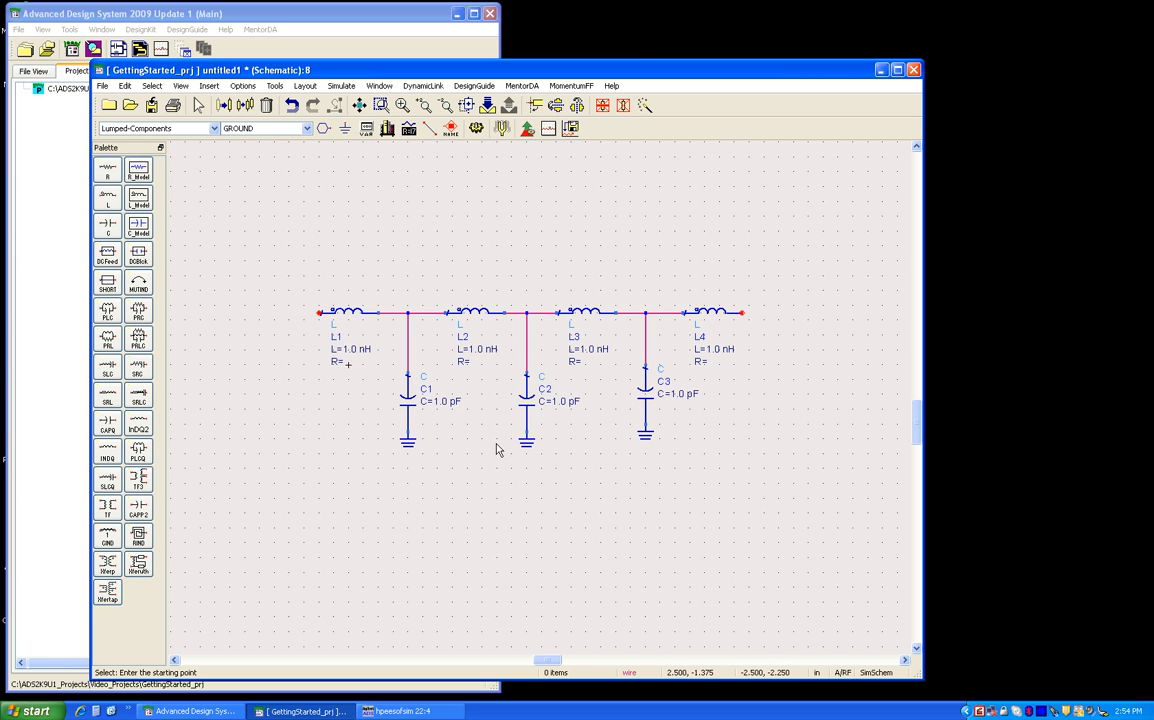
{"action": "mouse_move", "coordinate": [340, 249]}
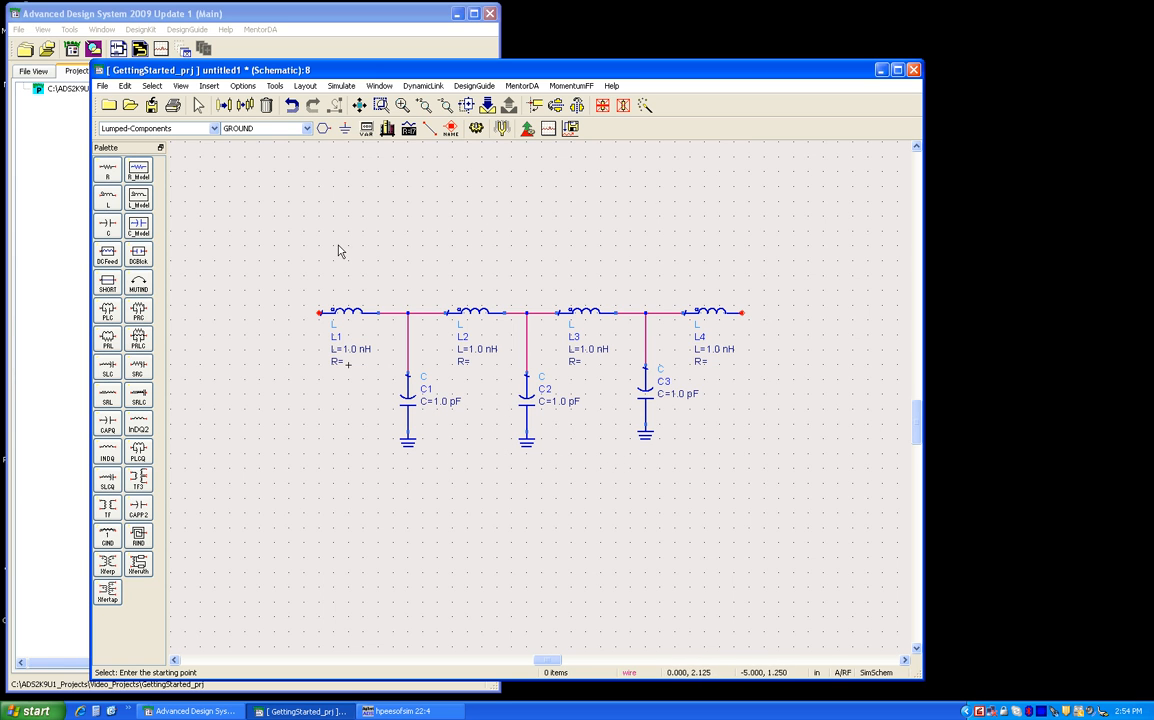
{"action": "mouse_move", "coordinate": [644, 458]}
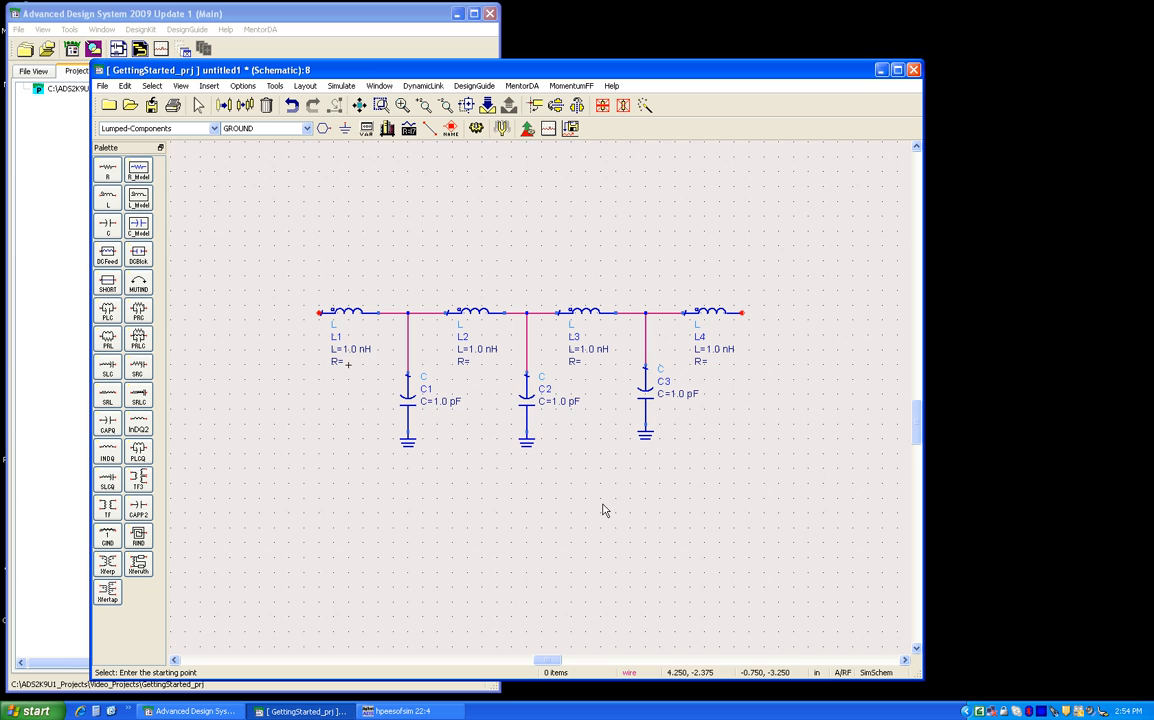
Step: Insert the S_Params template from Insert > Template into the schematic
{"action": "left_click", "coordinate": [206, 87]}
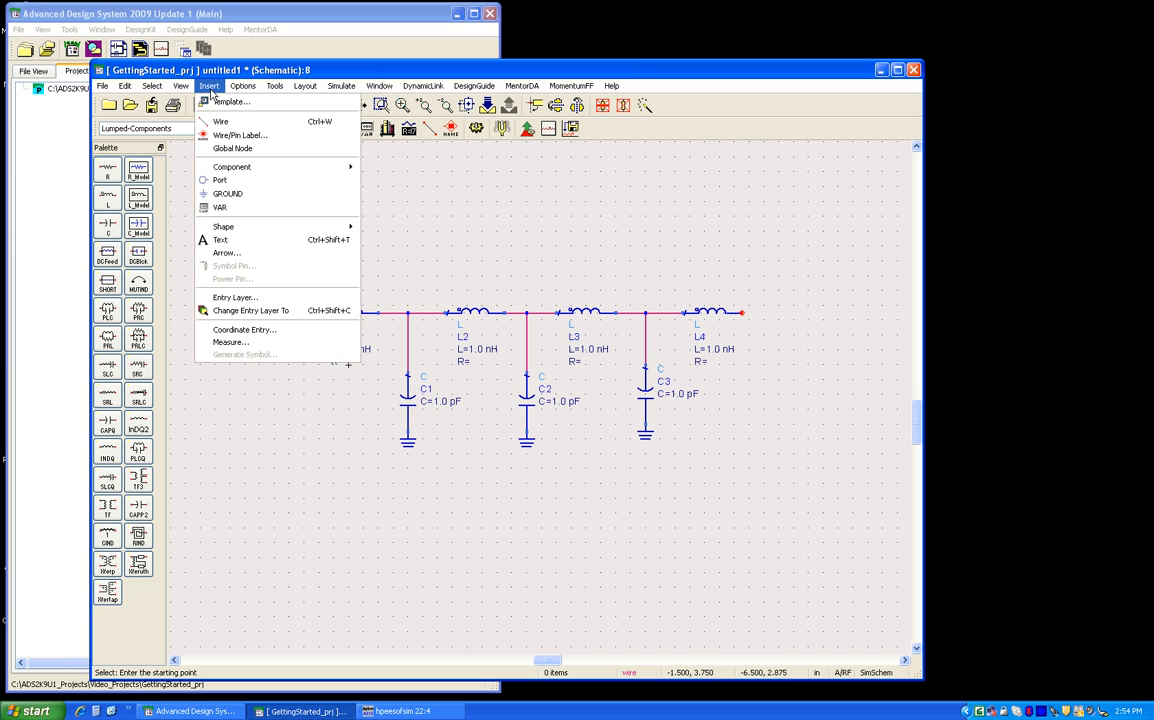
{"action": "mouse_move", "coordinate": [231, 102]}
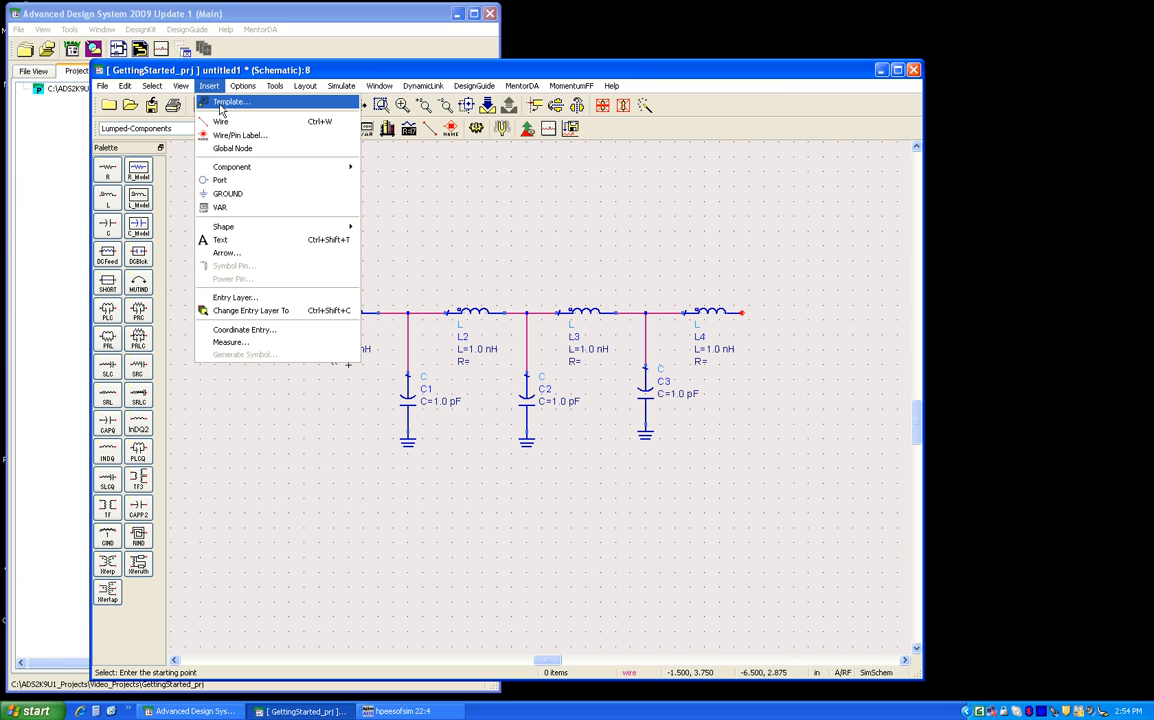
{"action": "mouse_move", "coordinate": [262, 107]}
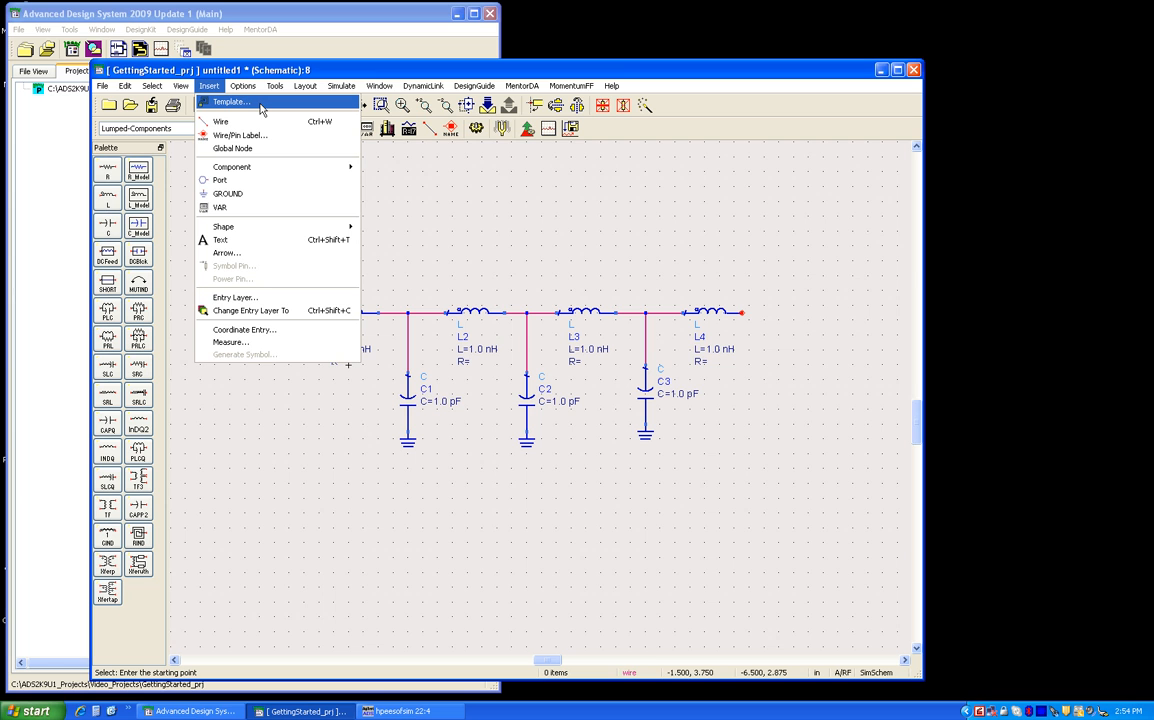
{"action": "mouse_move", "coordinate": [280, 105]}
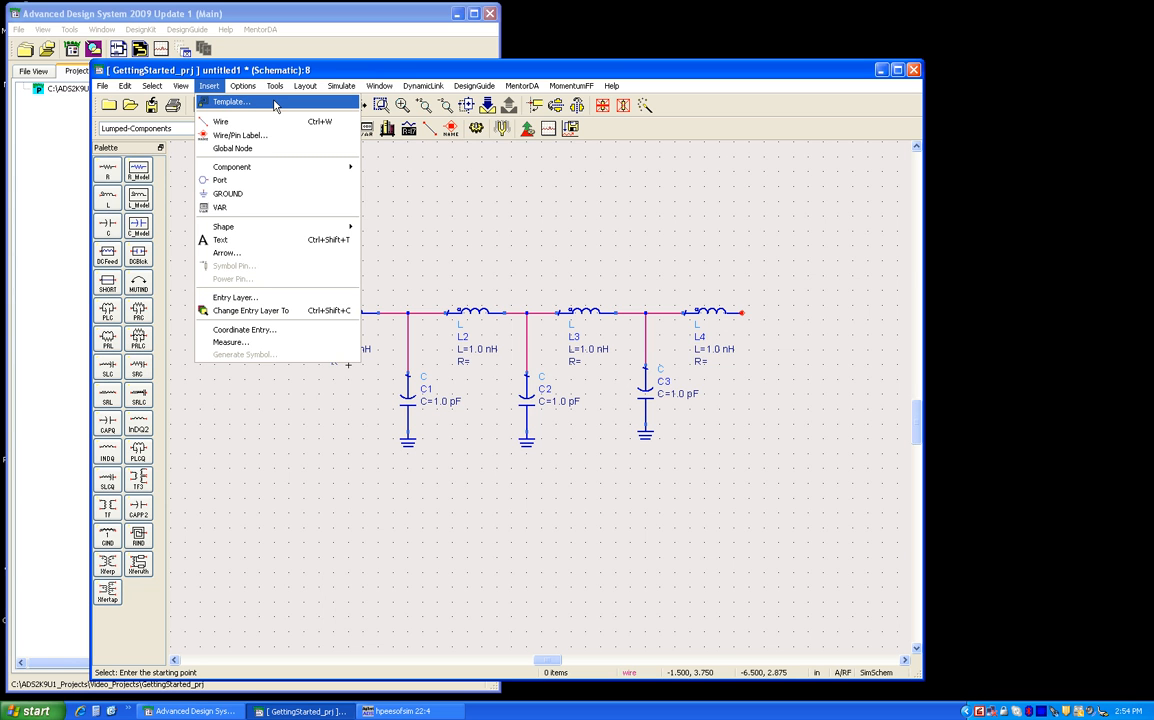
{"action": "left_click", "coordinate": [233, 101]}
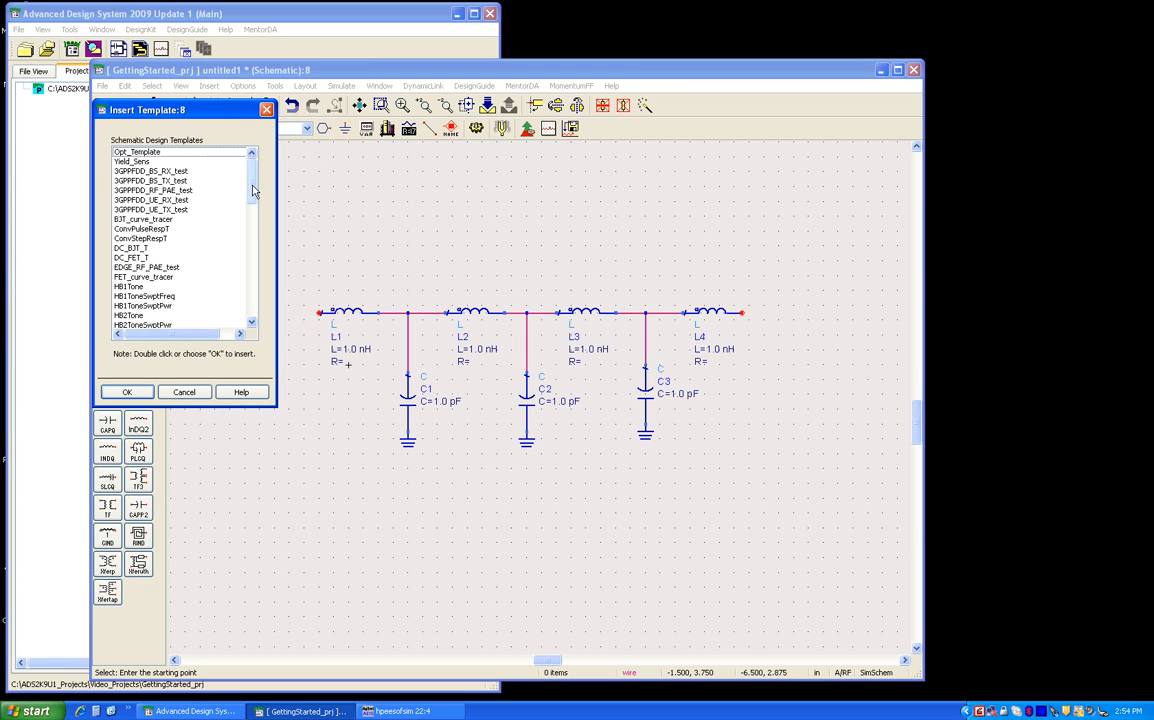
{"action": "scroll", "scroll_direction": "down", "scroll_amount": 3}
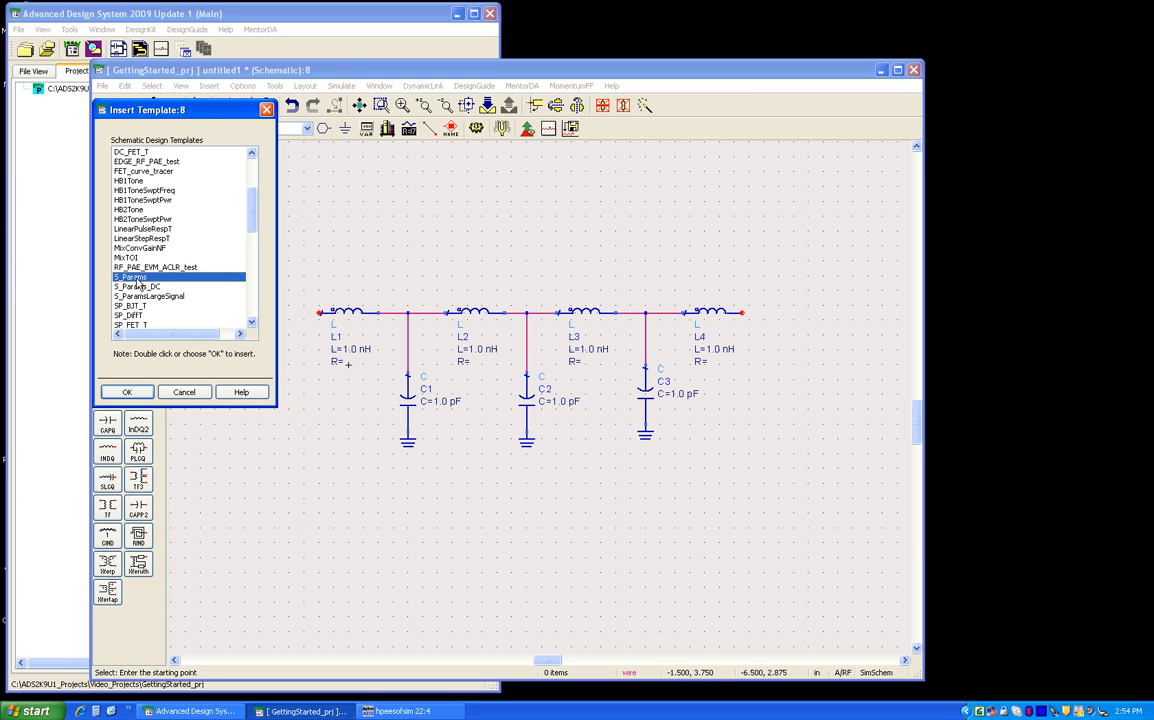
{"action": "left_click", "coordinate": [126, 391]}
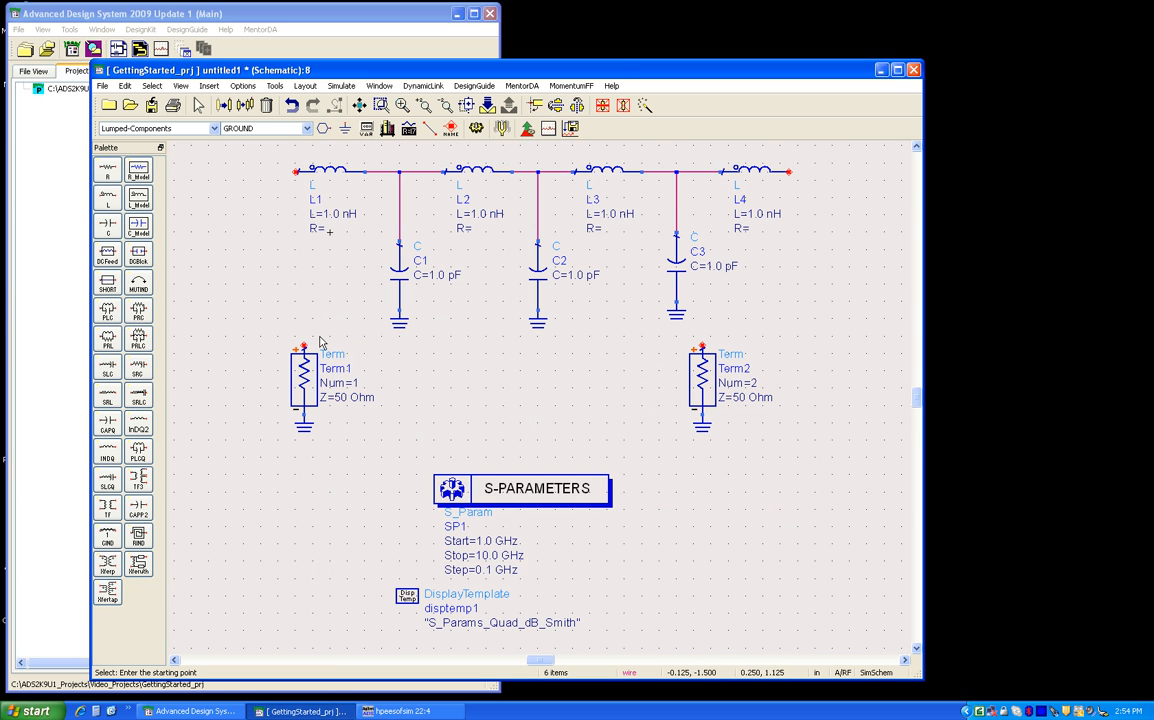
{"action": "mouse_move", "coordinate": [361, 485]}
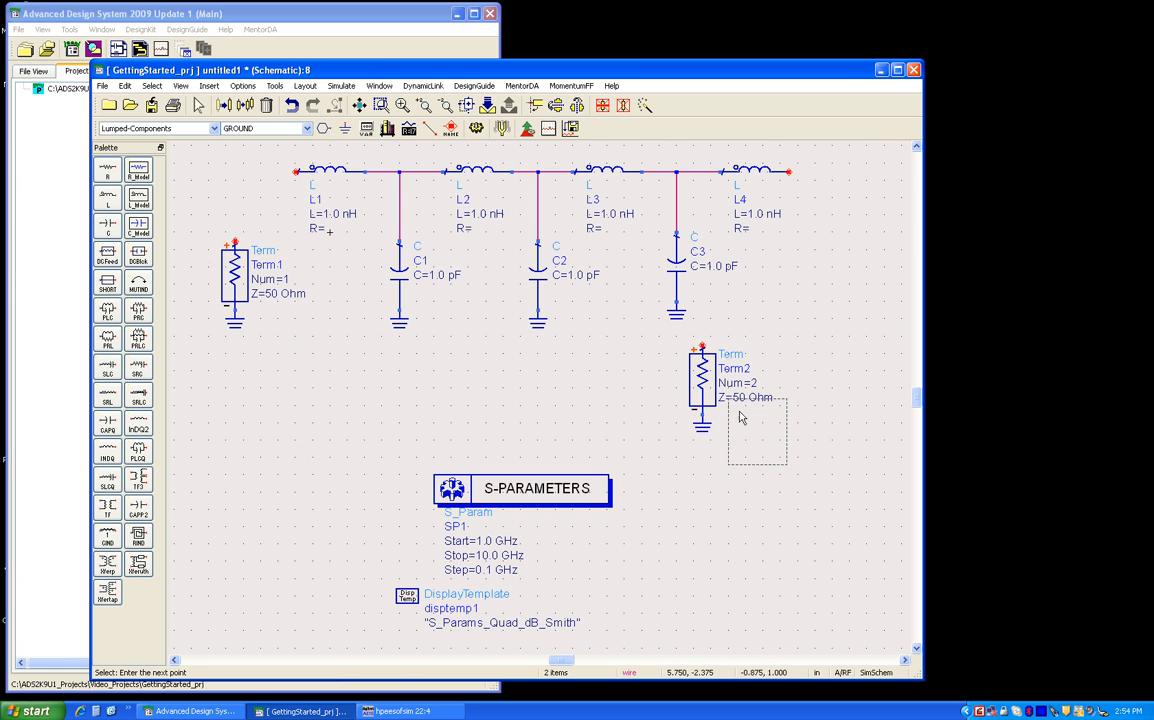
Step: Move Term2 beside the ladder's right end and the S-PARAMETERS block to the lower left
{"action": "left_click_drag", "start_coordinate": [705, 385], "coordinate": [840, 270]}
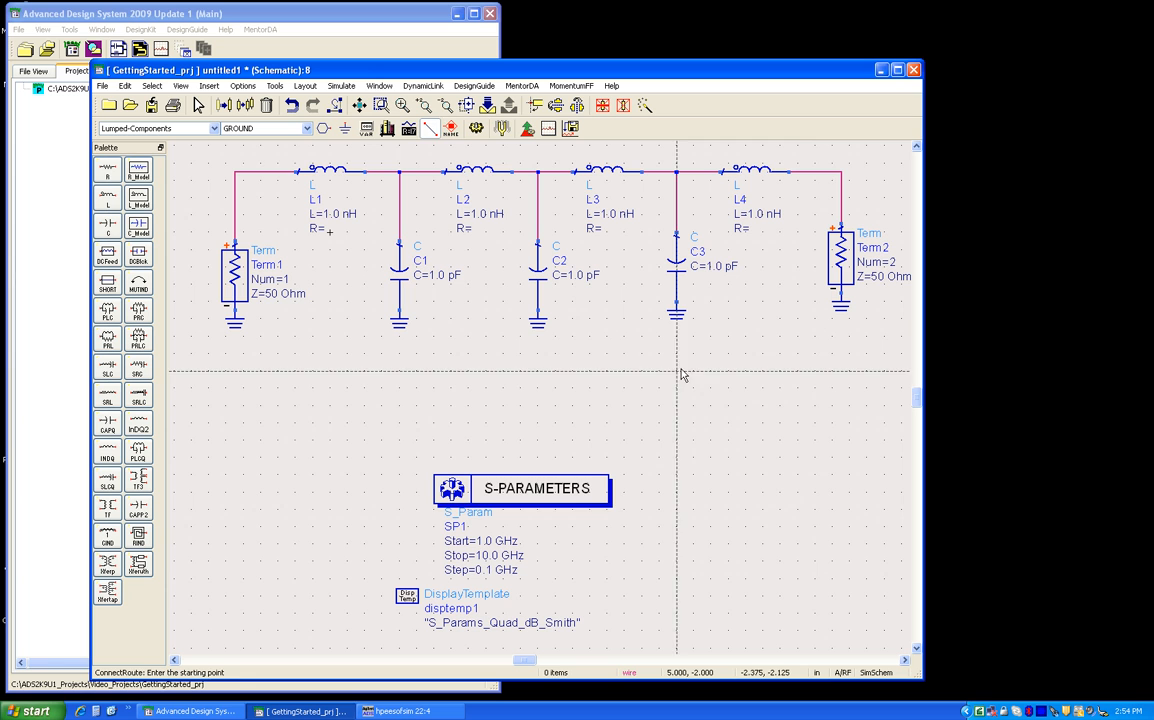
{"action": "left_click_drag", "start_coordinate": [536, 488], "coordinate": [338, 427]}
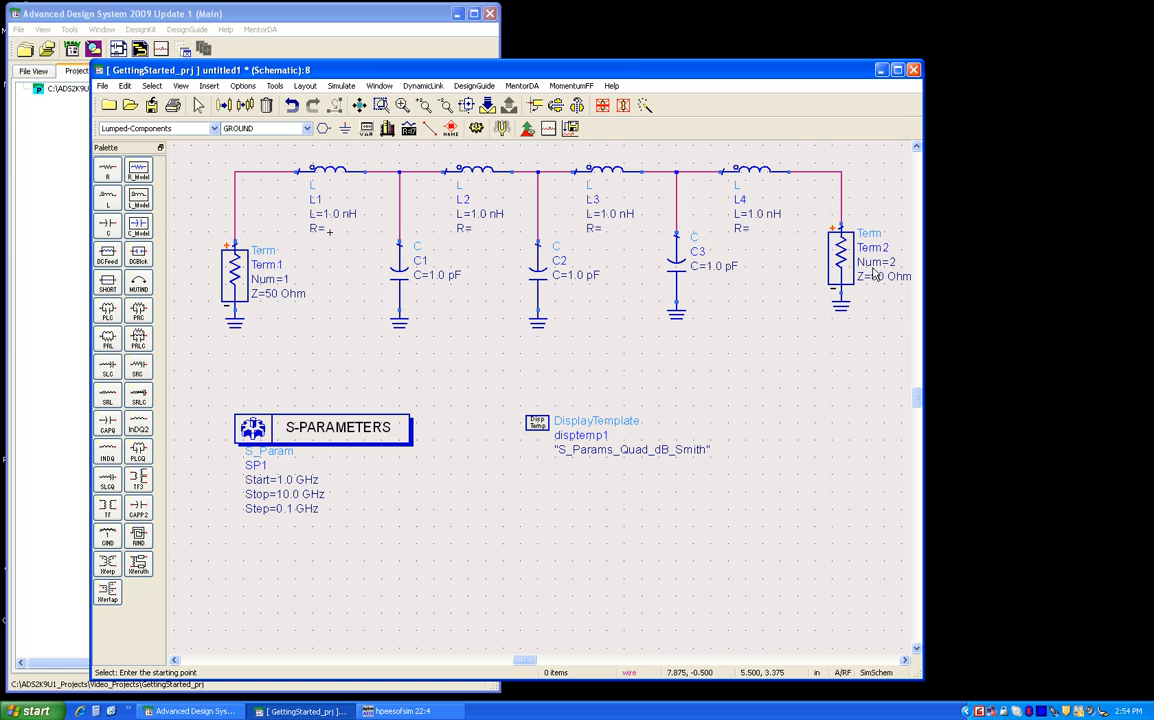
{"action": "left_click_drag", "start_coordinate": [337, 427], "coordinate": [388, 419]}
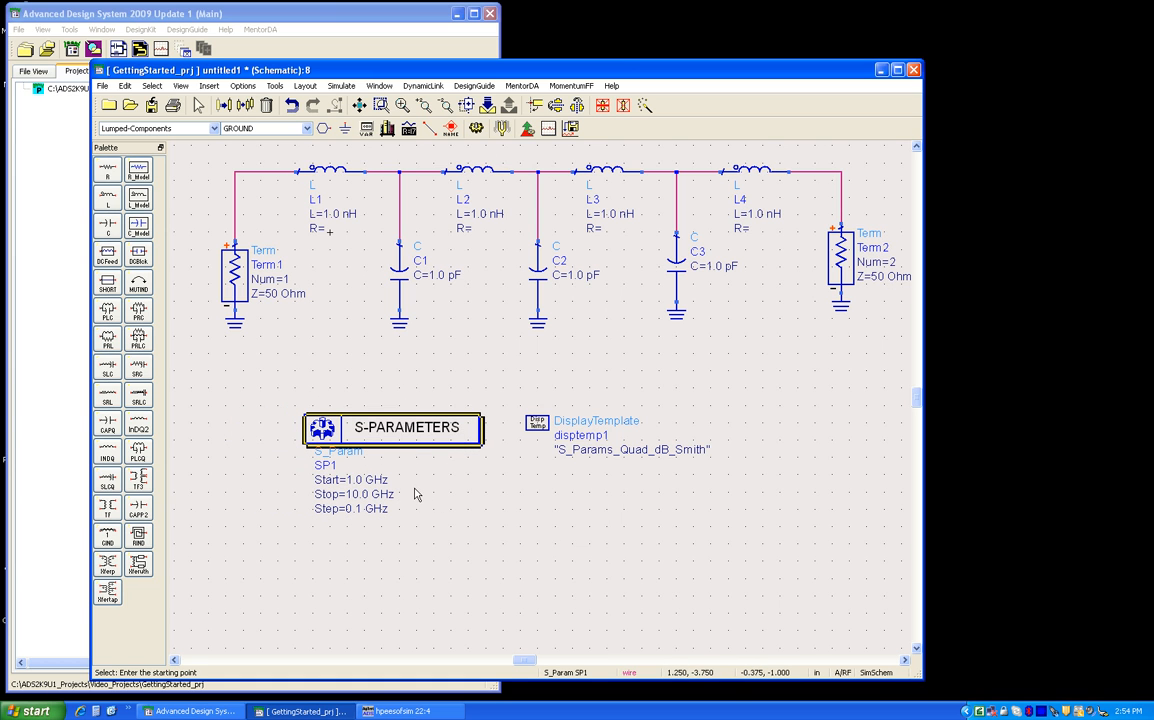
{"action": "left_click", "coordinate": [436, 480]}
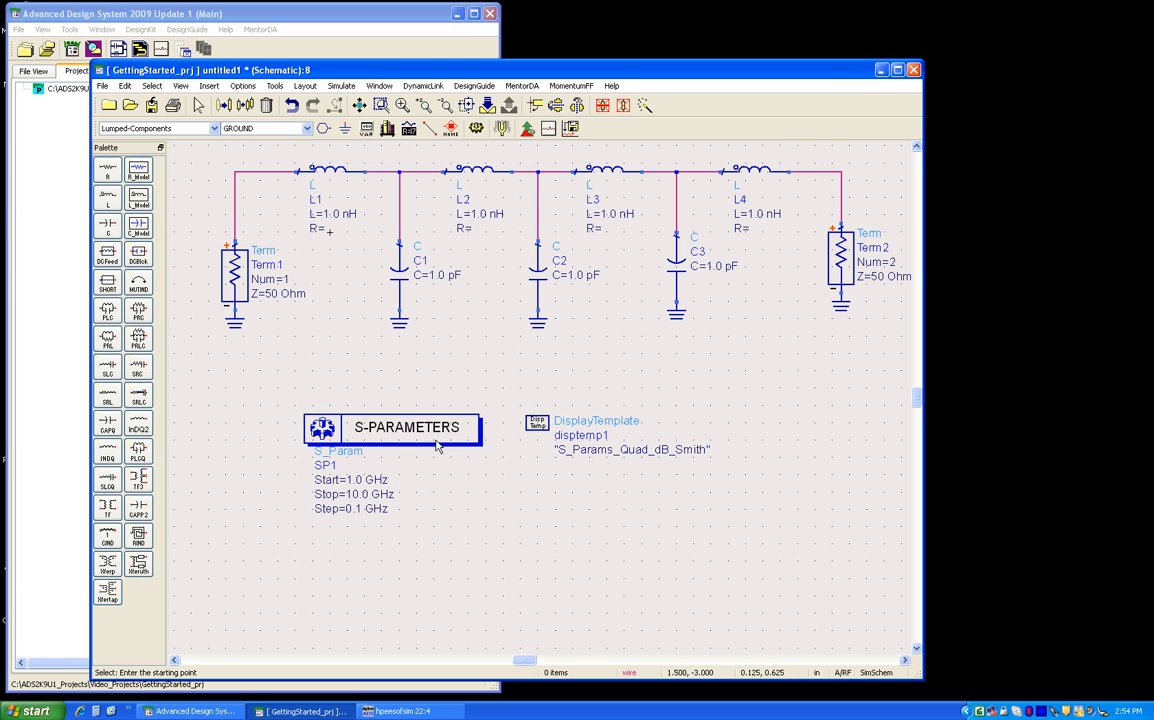
Step: Set the S-PARAMETERS sweep to Start 1 MHz and Stop 500 MHz
{"action": "double_click", "coordinate": [406, 427]}
{"action": "type", "text": "1"}
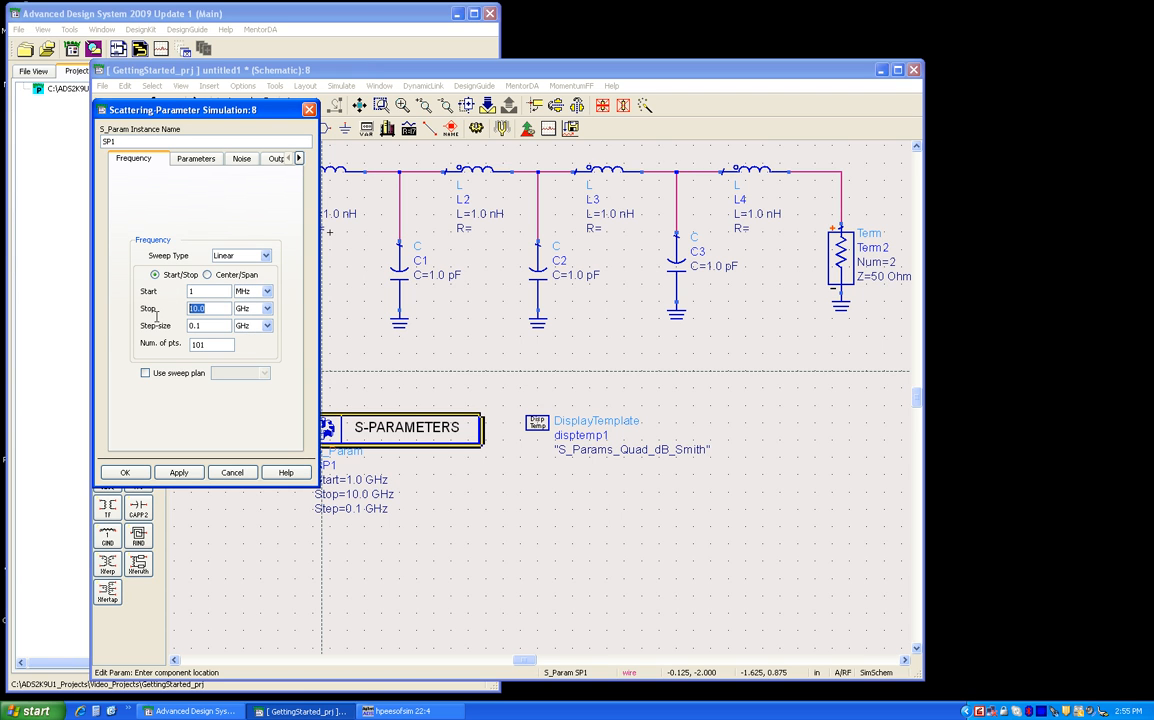
{"action": "left_click", "coordinate": [265, 308]}
{"action": "type", "text": "500"}
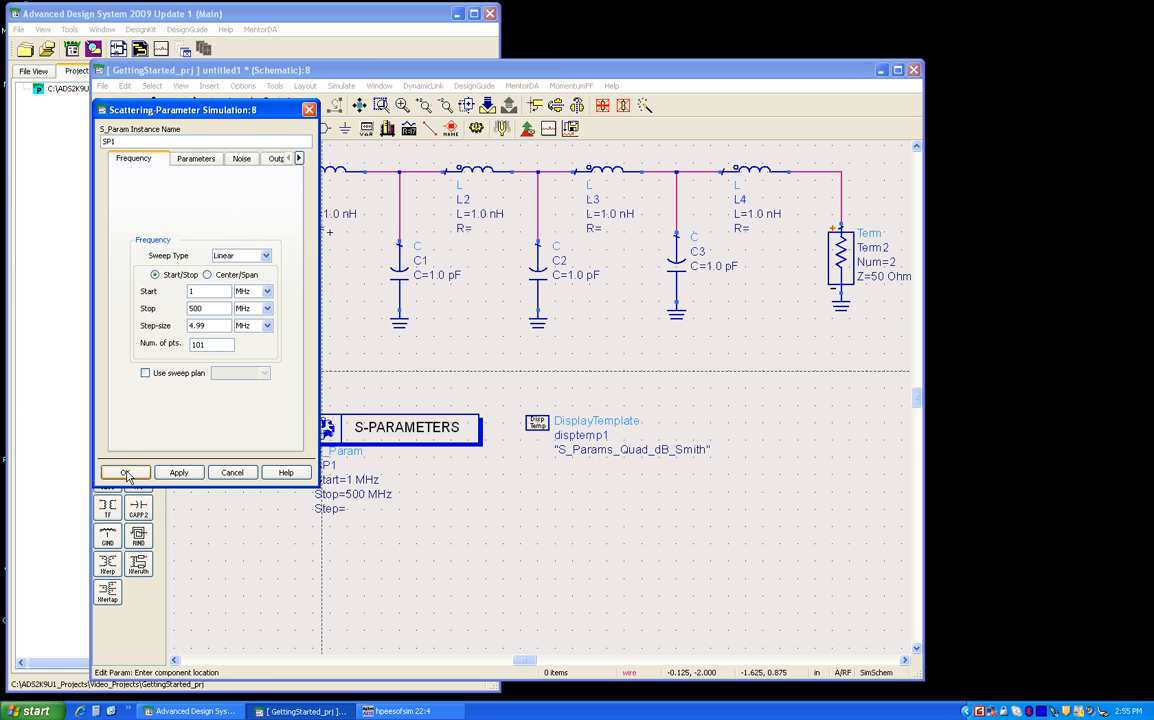
{"action": "left_click", "coordinate": [127, 472]}
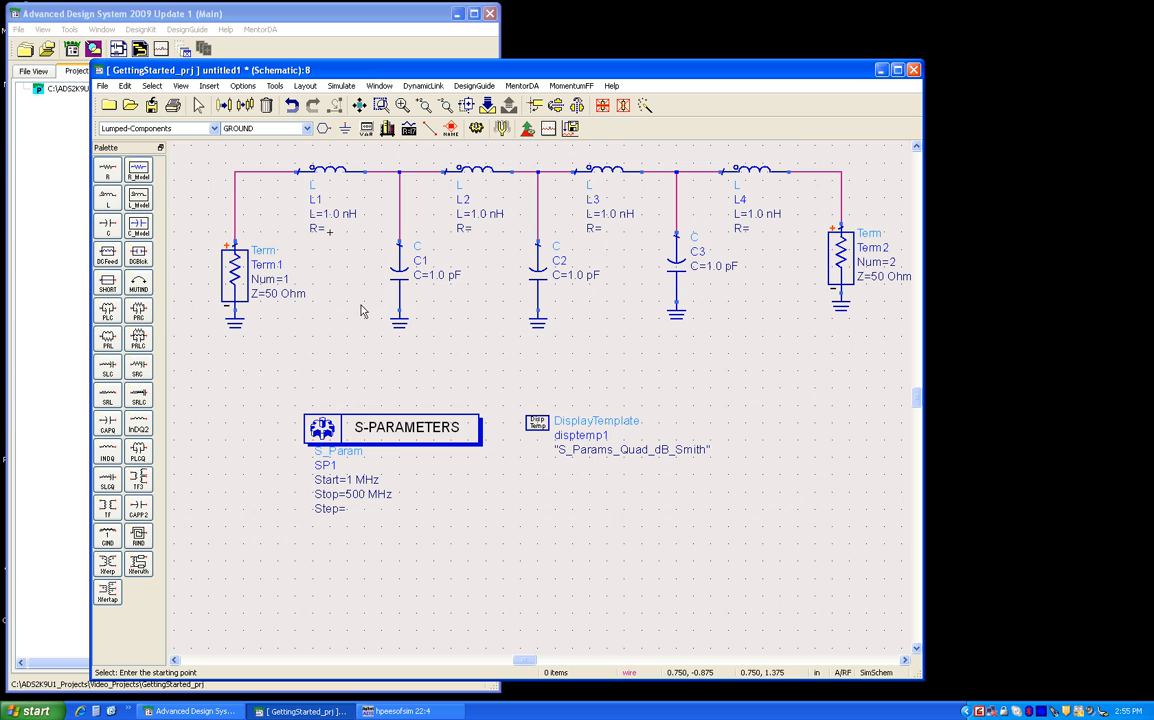
{"action": "mouse_move", "coordinate": [493, 450]}
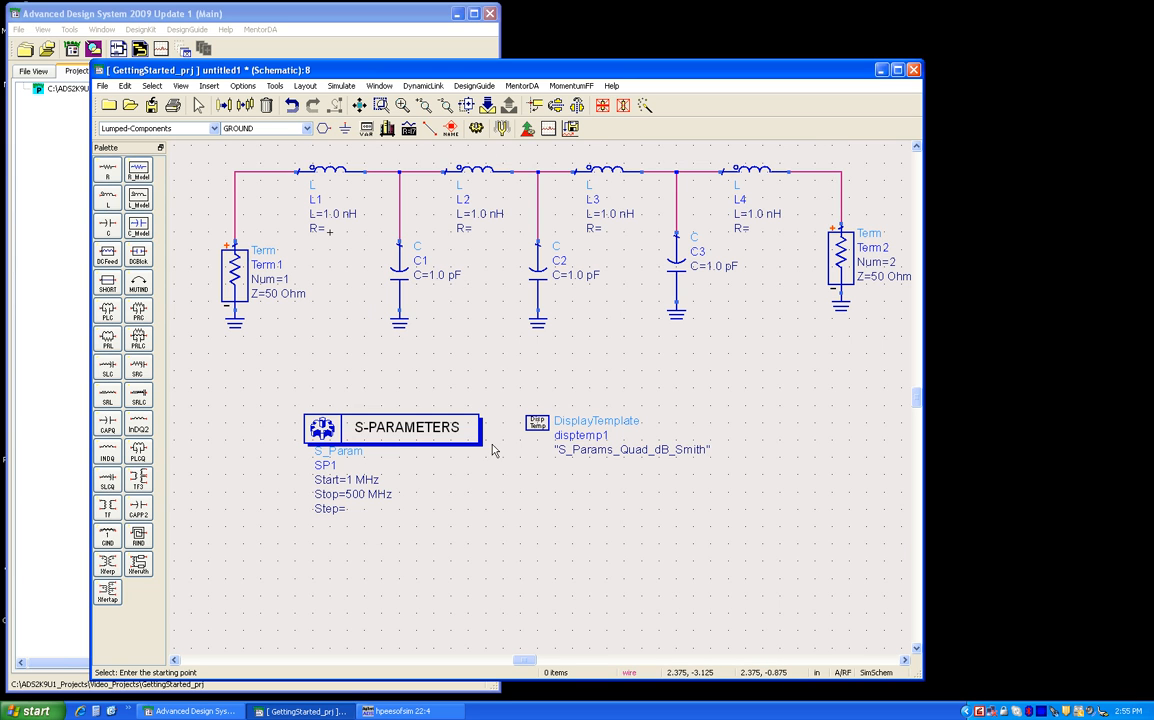
{"action": "mouse_move", "coordinate": [696, 433]}
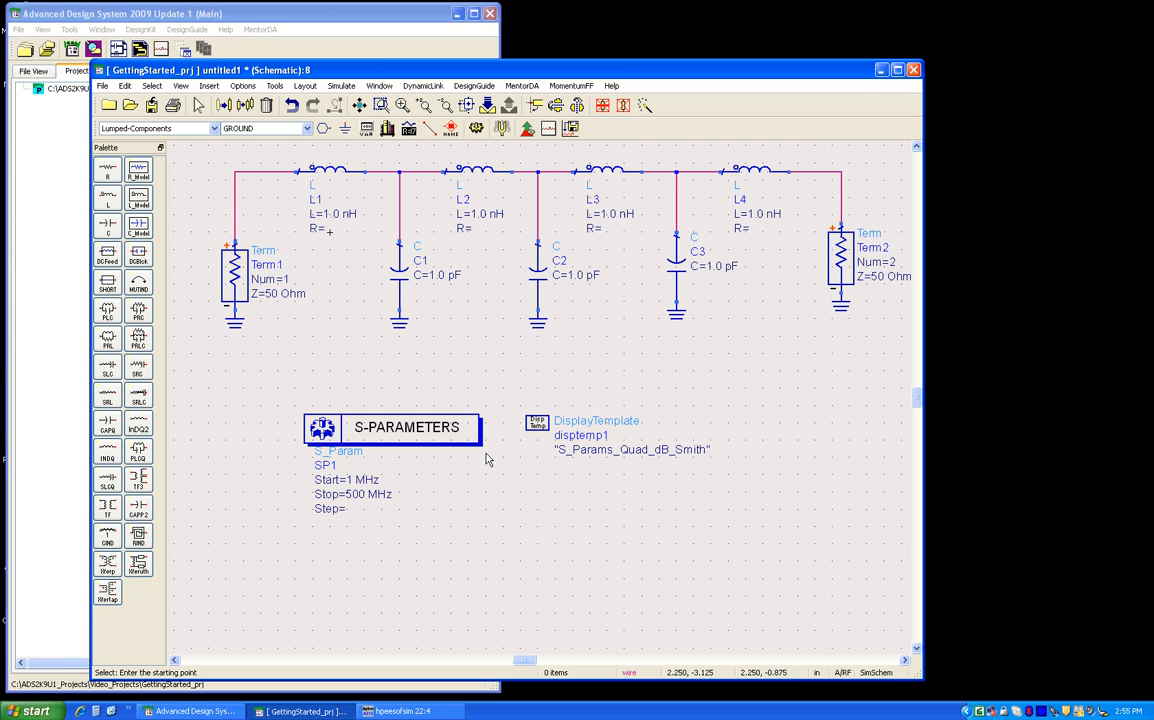
{"action": "mouse_move", "coordinate": [543, 454]}
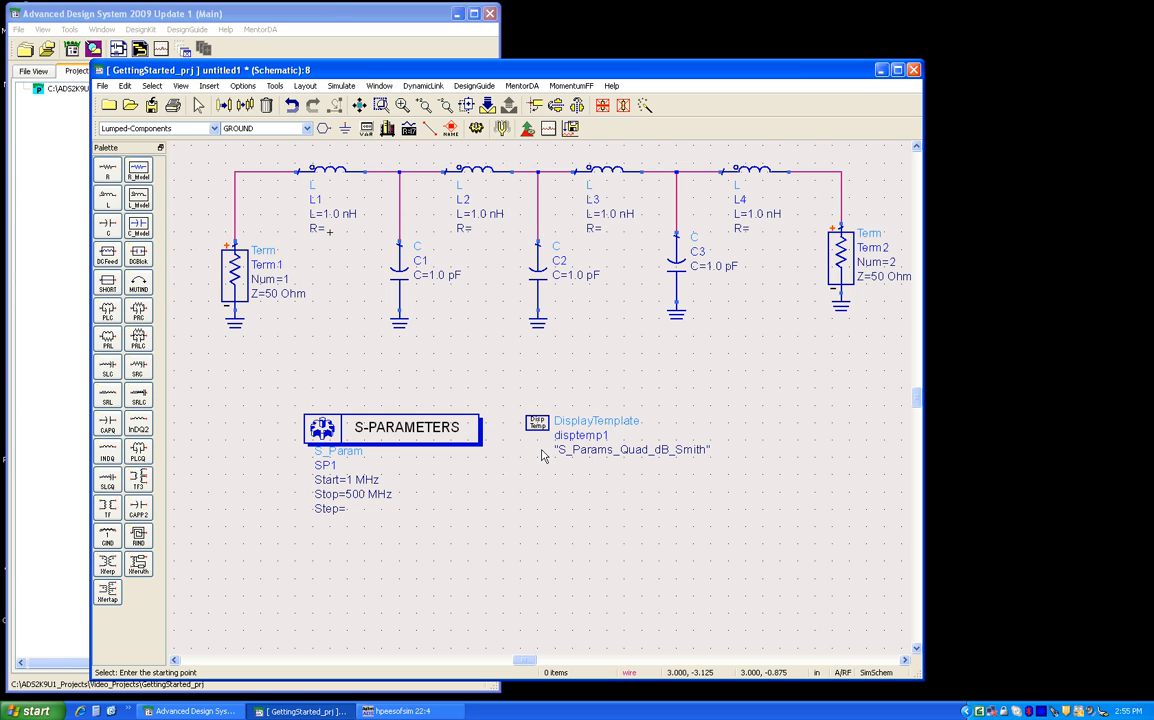
{"action": "mouse_move", "coordinate": [188, 267]}
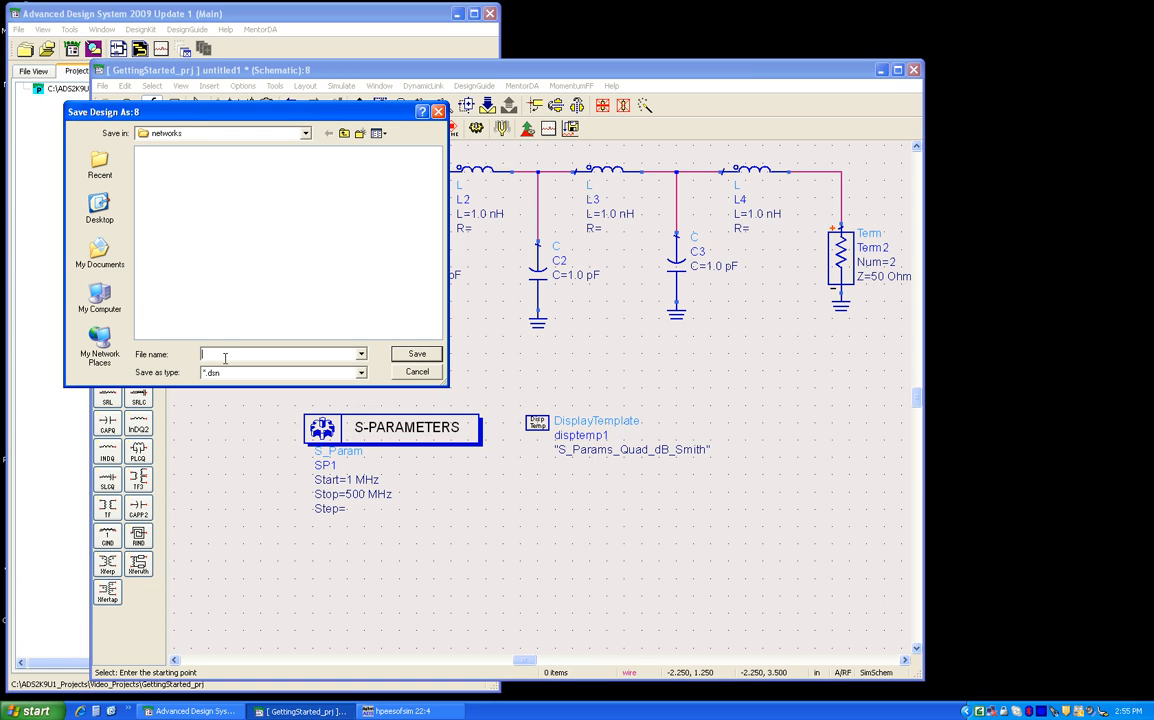
Step: Save the schematic design as lab1
{"action": "type", "text": "lab1"}
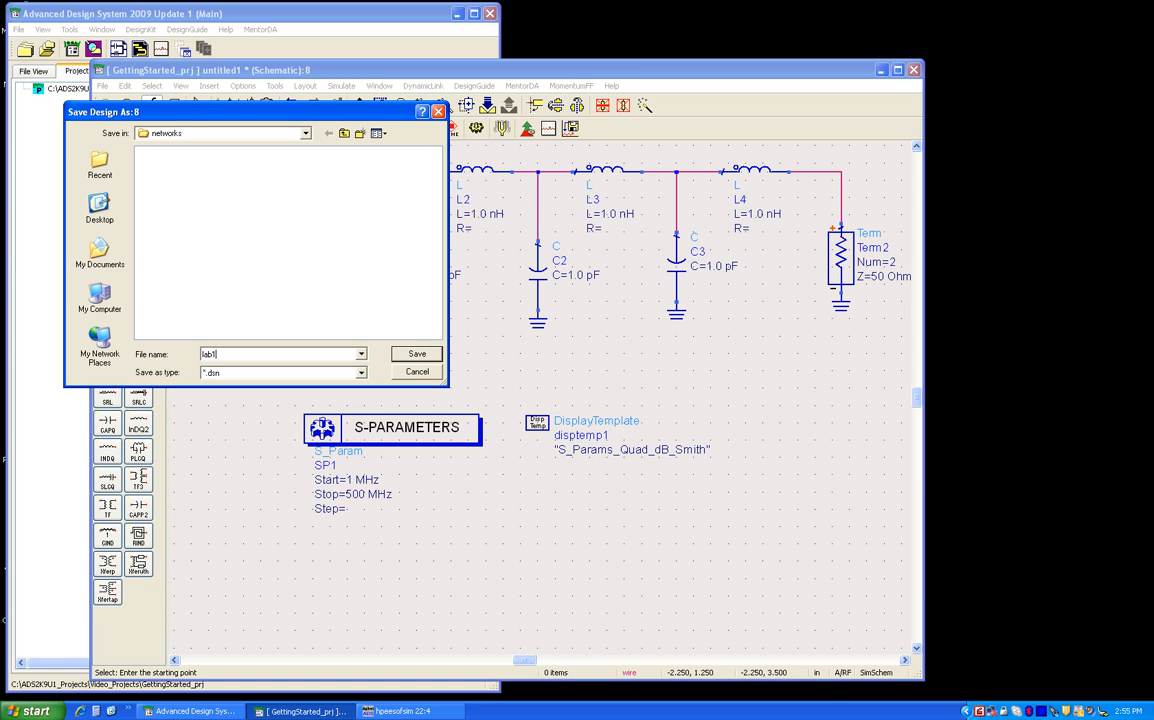
{"action": "left_click", "coordinate": [416, 353]}
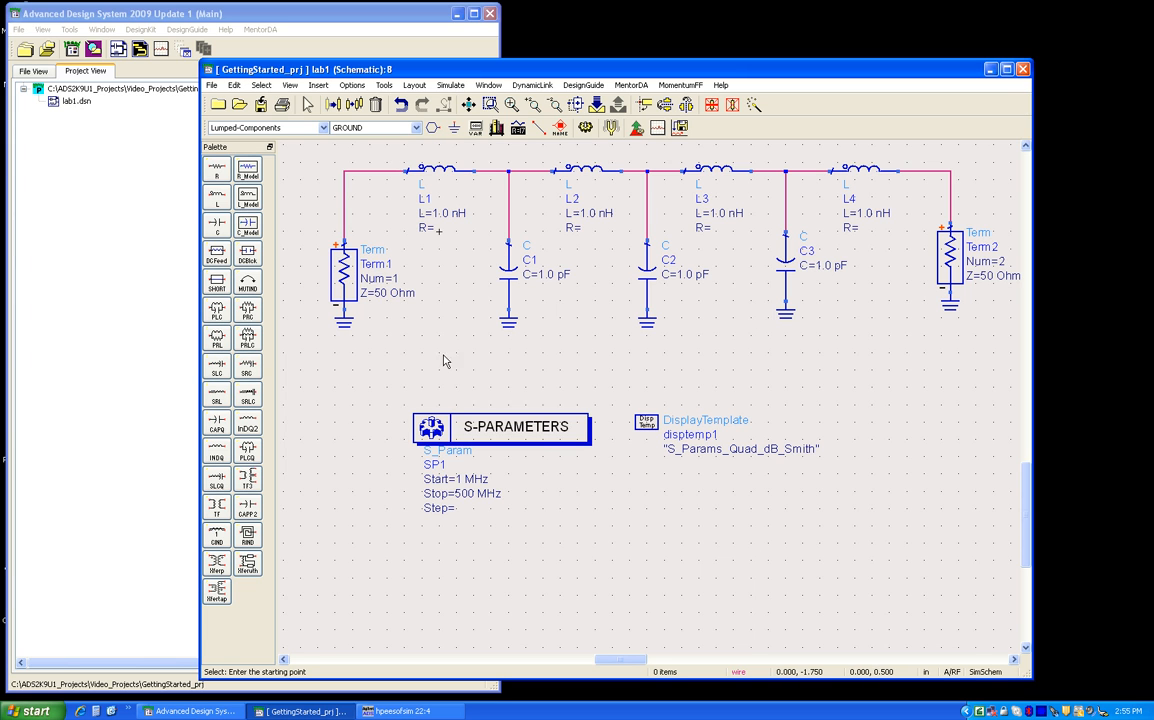
{"action": "mouse_move", "coordinate": [715, 335]}
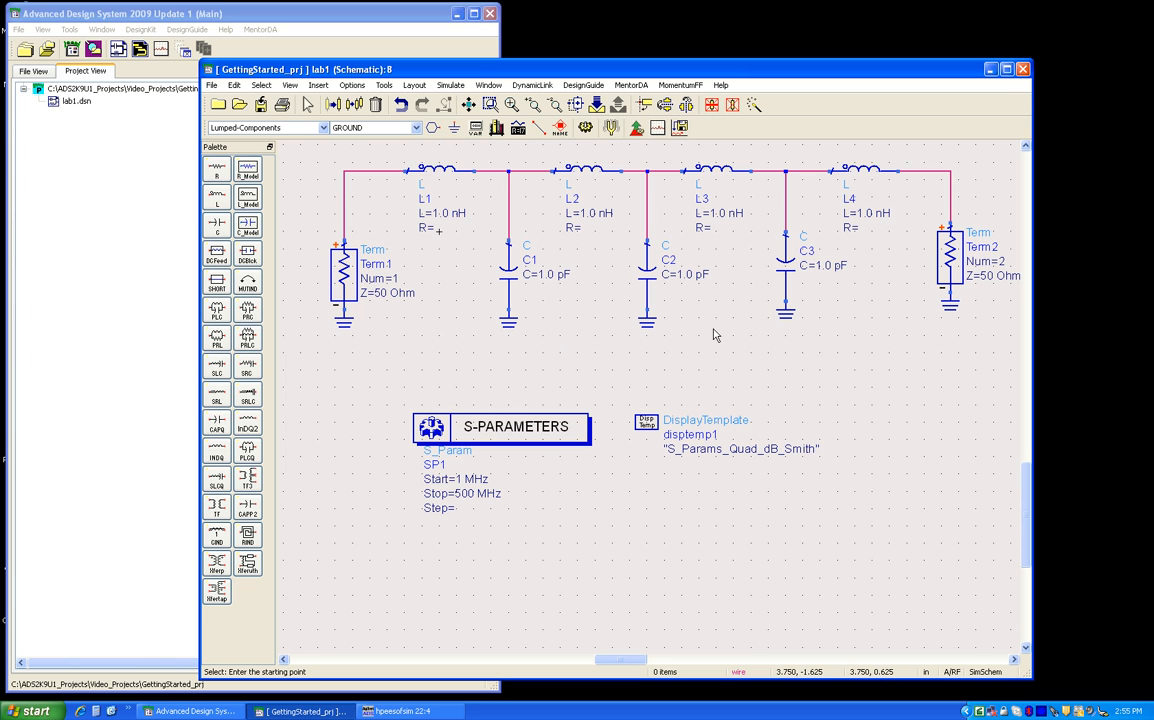
{"action": "mouse_move", "coordinate": [608, 128]}
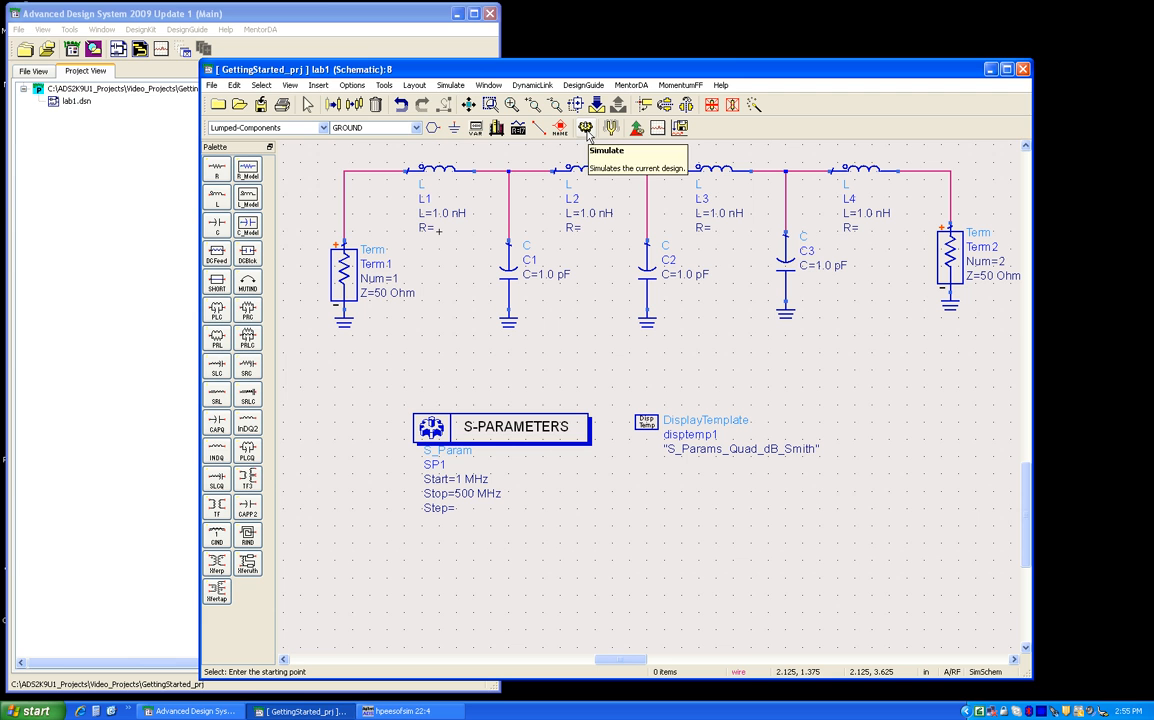
Step: Run the lab1 S-parameter simulation to produce the data display plots
{"action": "left_click", "coordinate": [607, 127]}
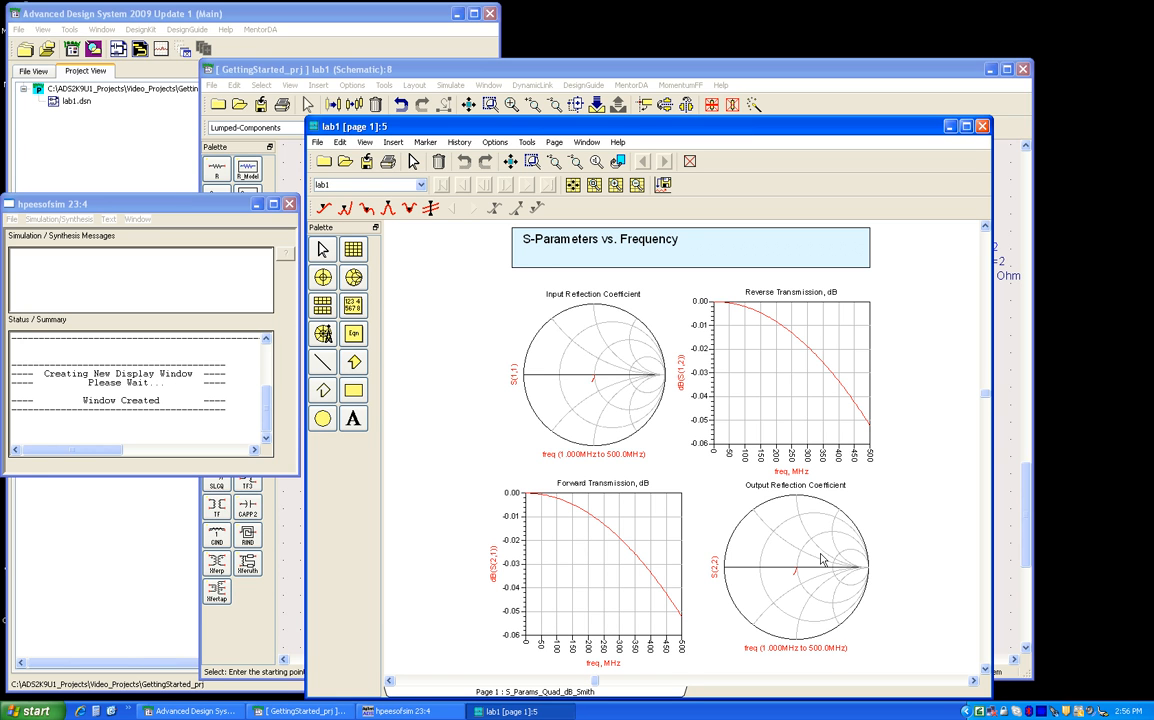
{"action": "mouse_move", "coordinate": [777, 416]}
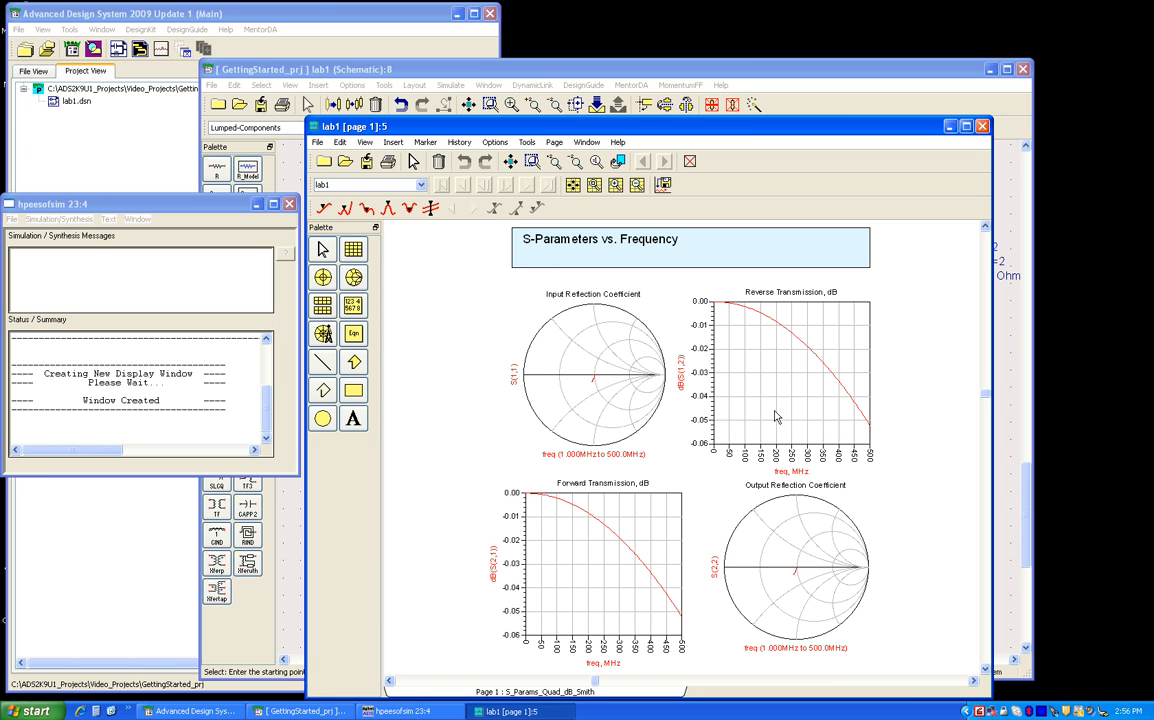
{"action": "mouse_move", "coordinate": [610, 408]}
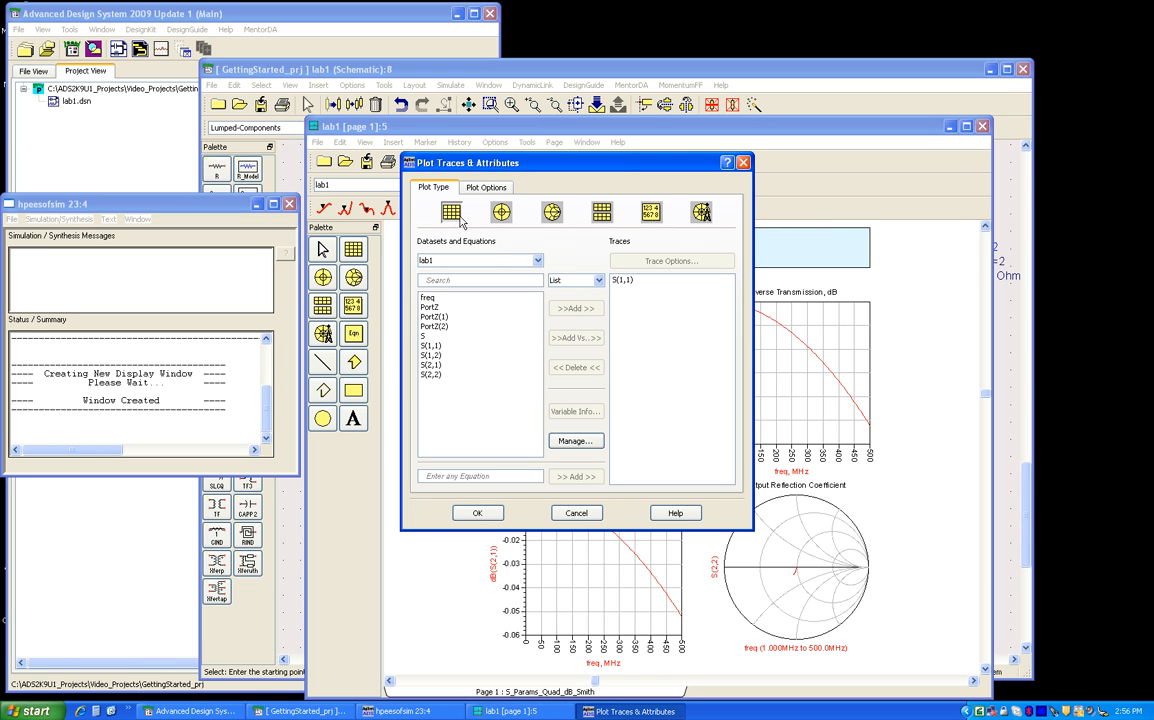
Step: Change the Input Reflection Coefficient plot type to Rectangular
{"action": "left_click", "coordinate": [478, 512]}
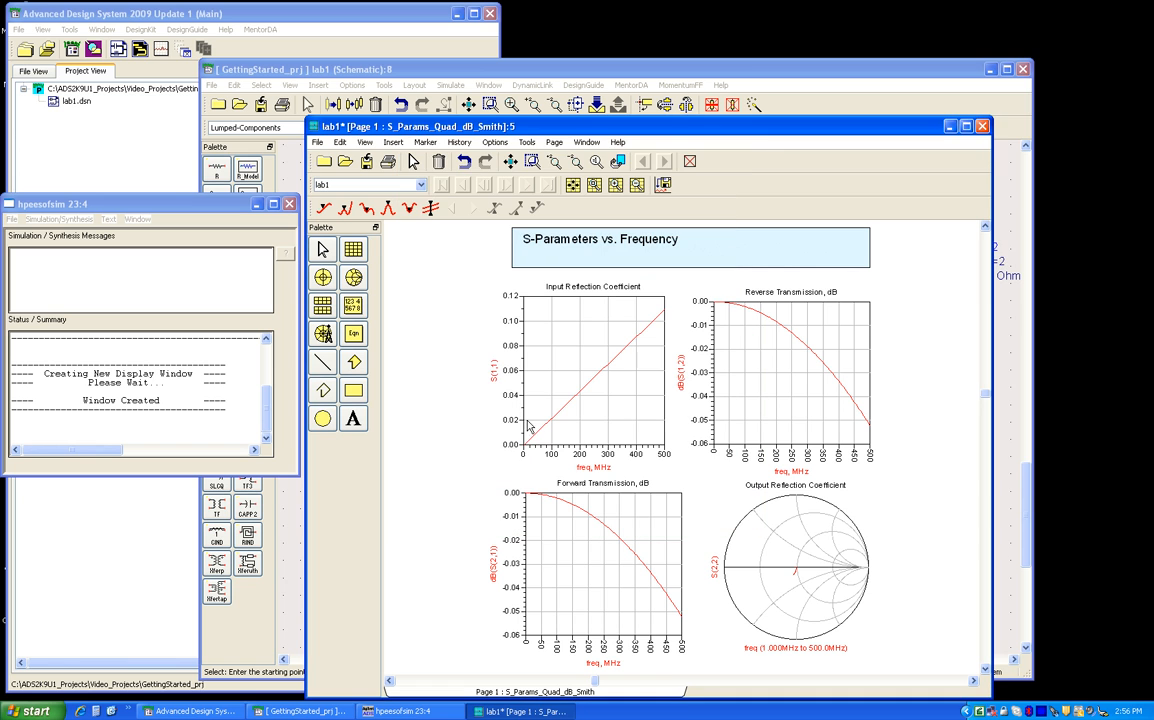
{"action": "mouse_move", "coordinate": [498, 386]}
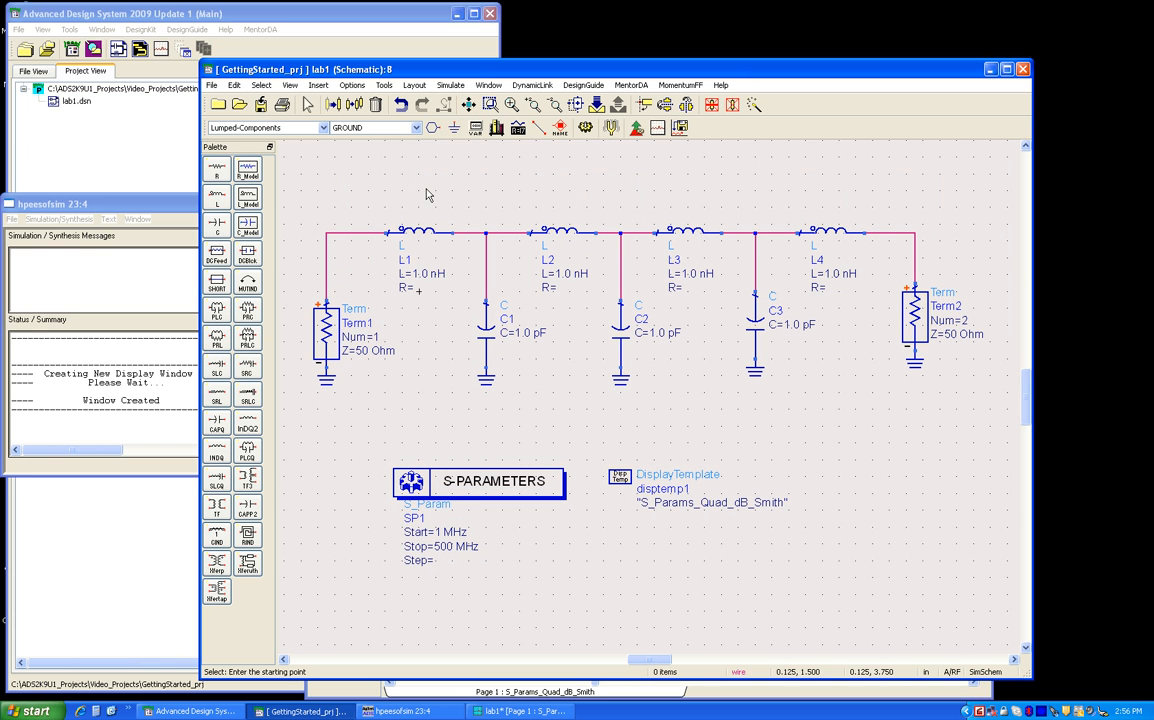
{"action": "mouse_move", "coordinate": [400, 283]}
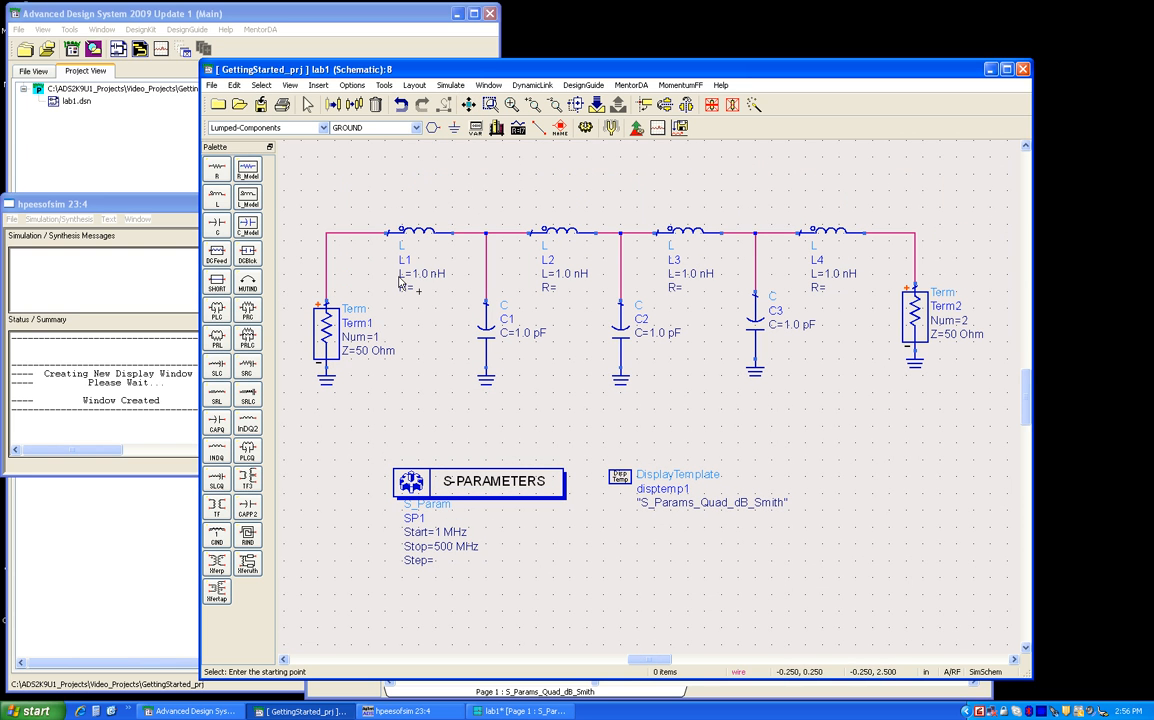
{"action": "mouse_move", "coordinate": [862, 287]}
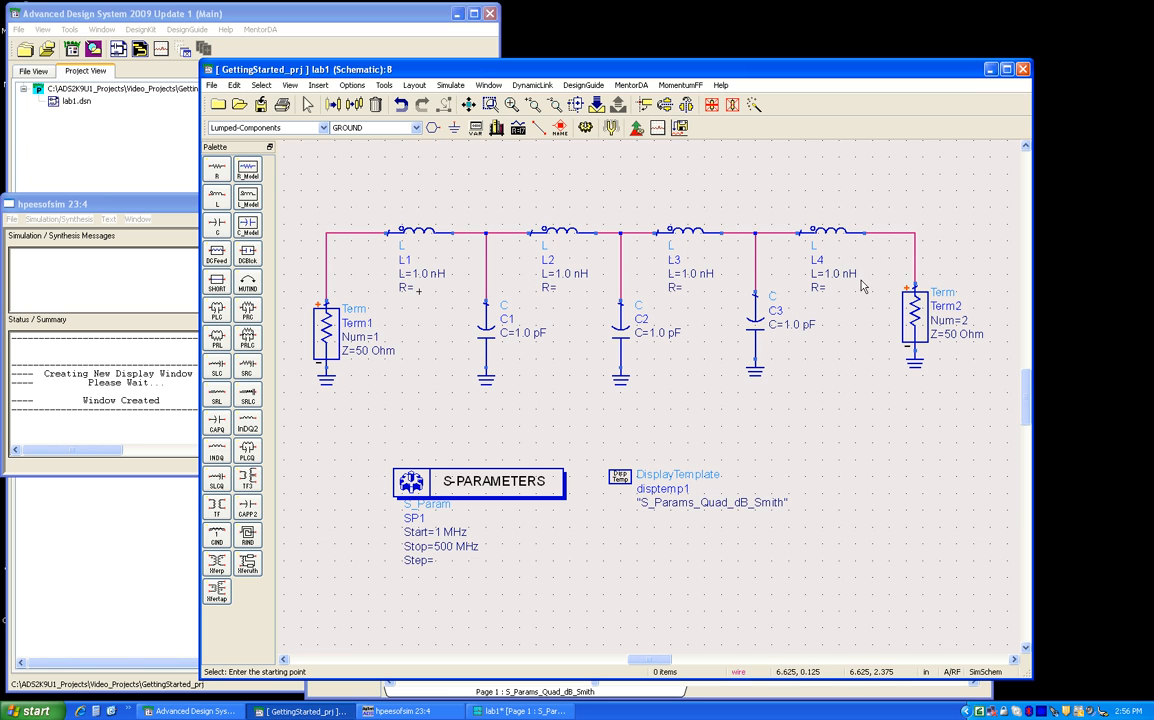
{"action": "mouse_move", "coordinate": [515, 349]}
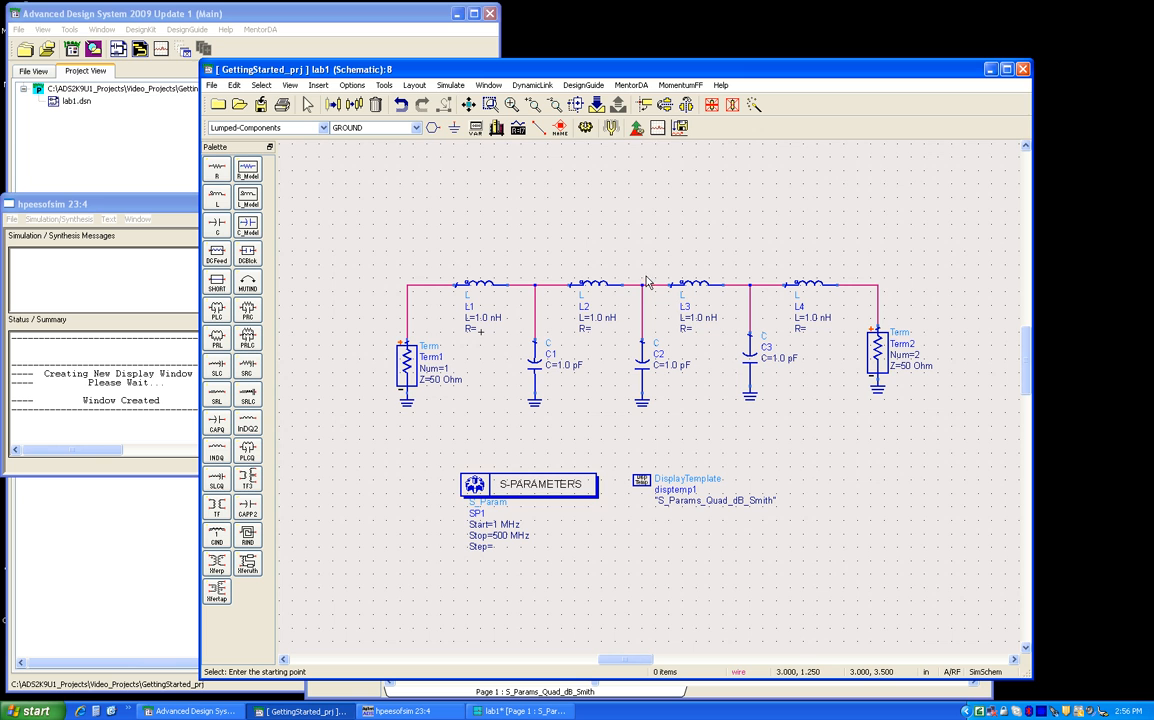
{"action": "mouse_move", "coordinate": [473, 127]}
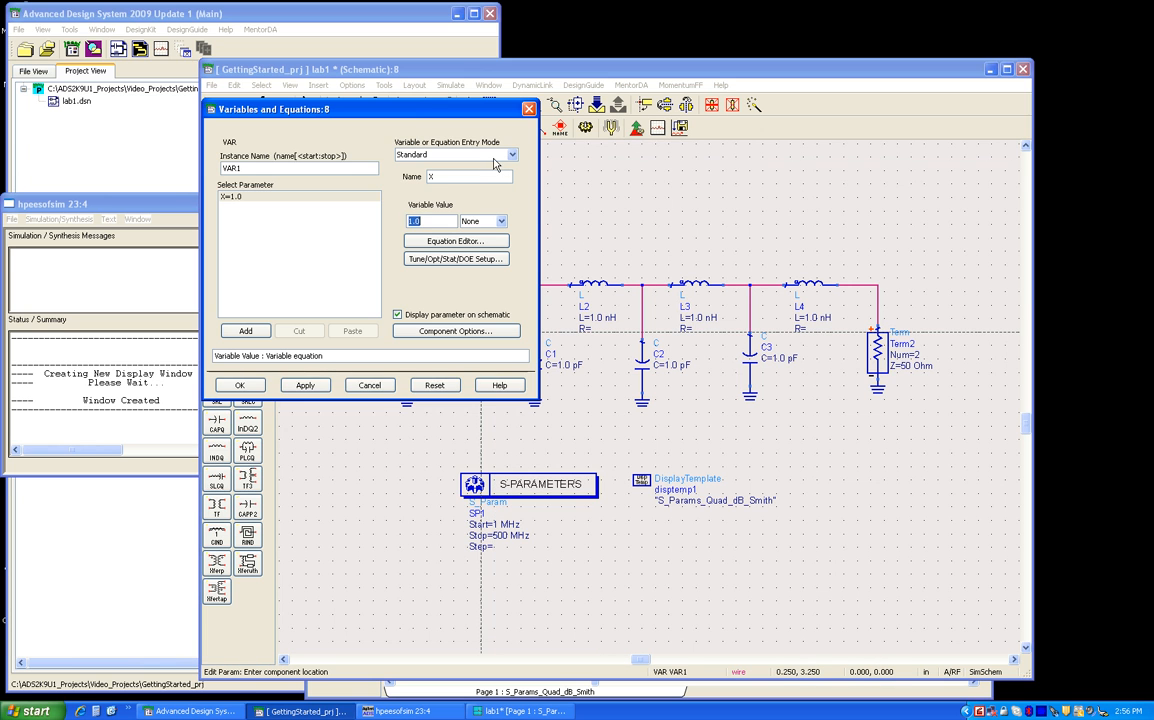
Step: Define VAR variables myl1, myl2, myl3, myc1 and myc2, each set to 10
{"action": "type", "text": "myl1"}
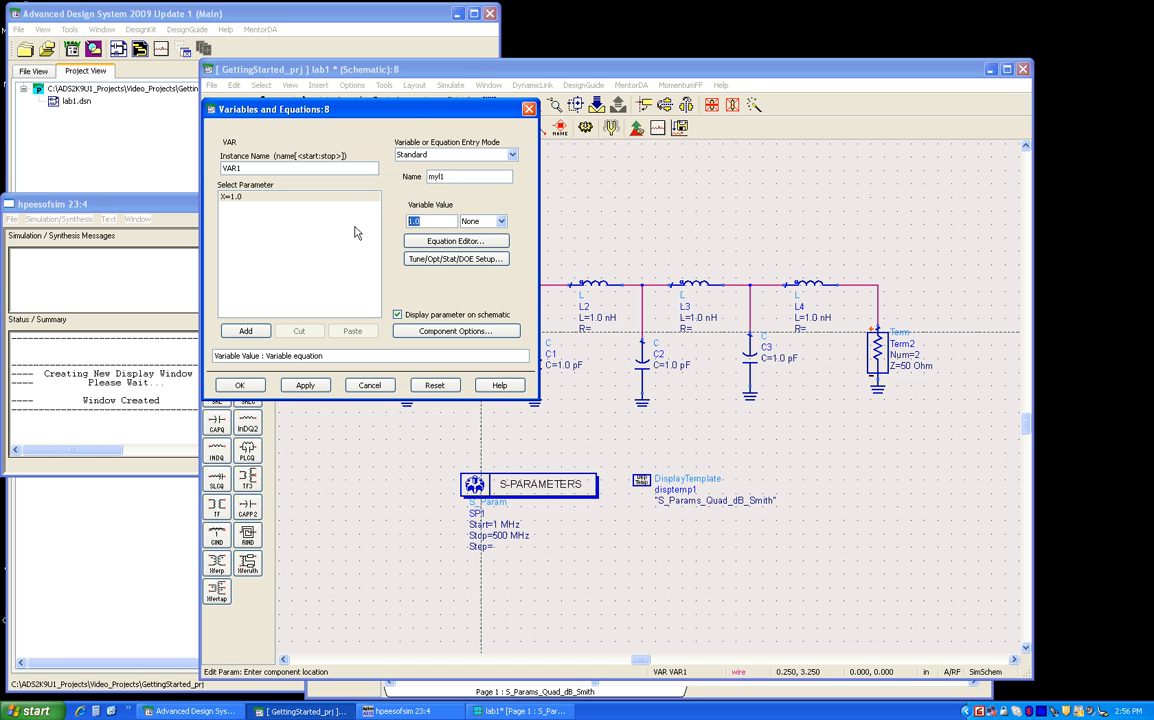
{"action": "left_click", "coordinate": [305, 385]}
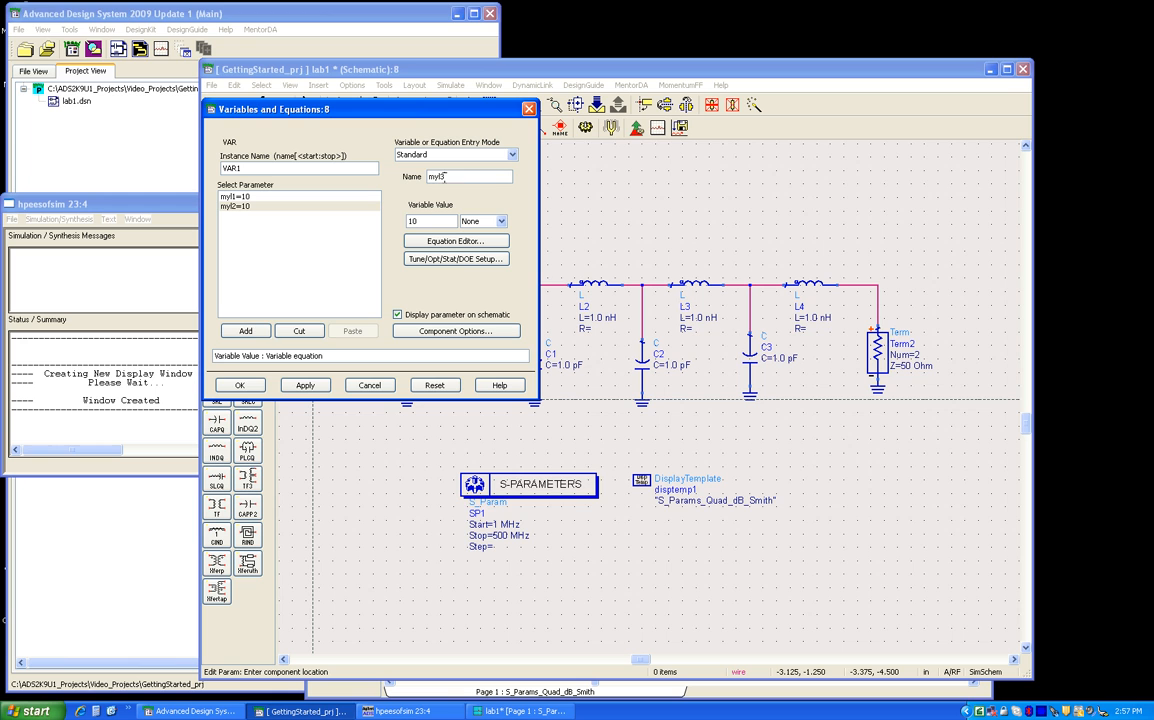
{"action": "left_click", "coordinate": [245, 330]}
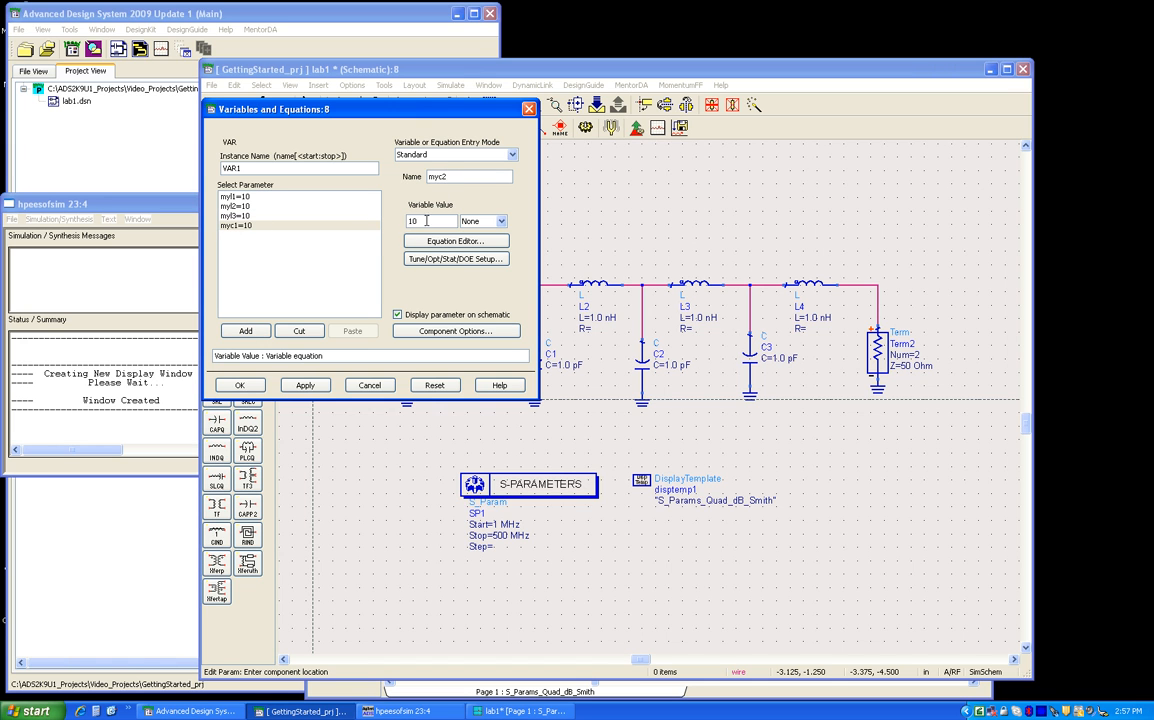
{"action": "left_click", "coordinate": [305, 385]}
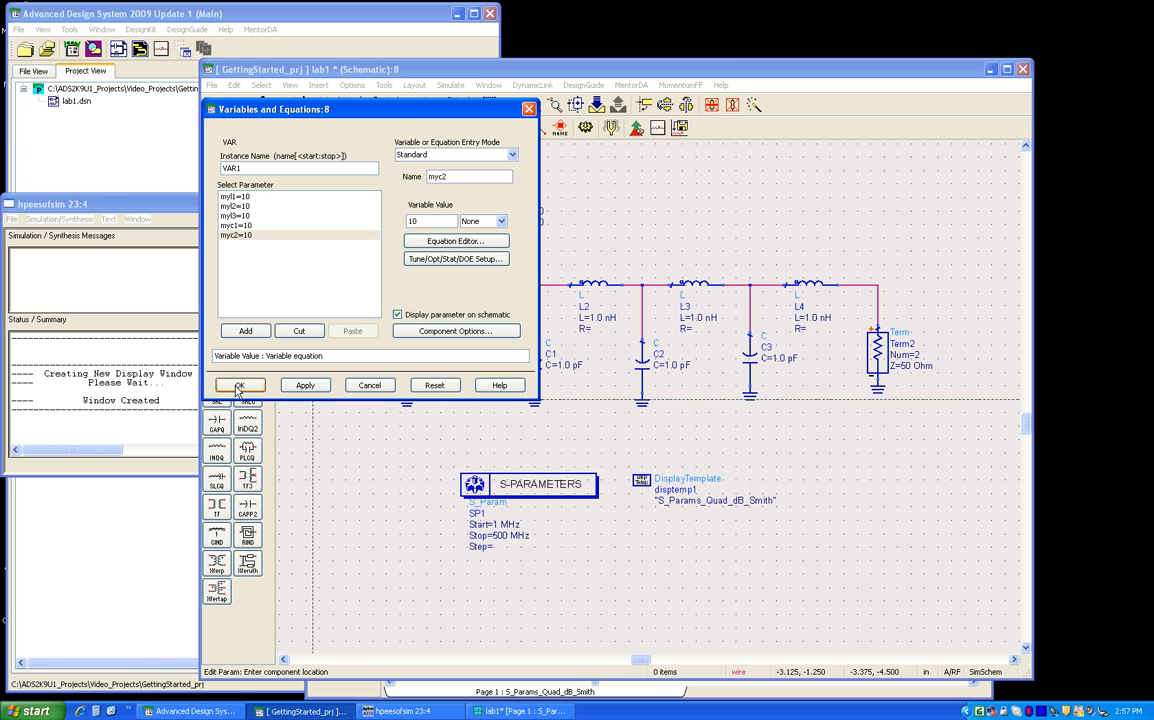
{"action": "left_click", "coordinate": [240, 385]}
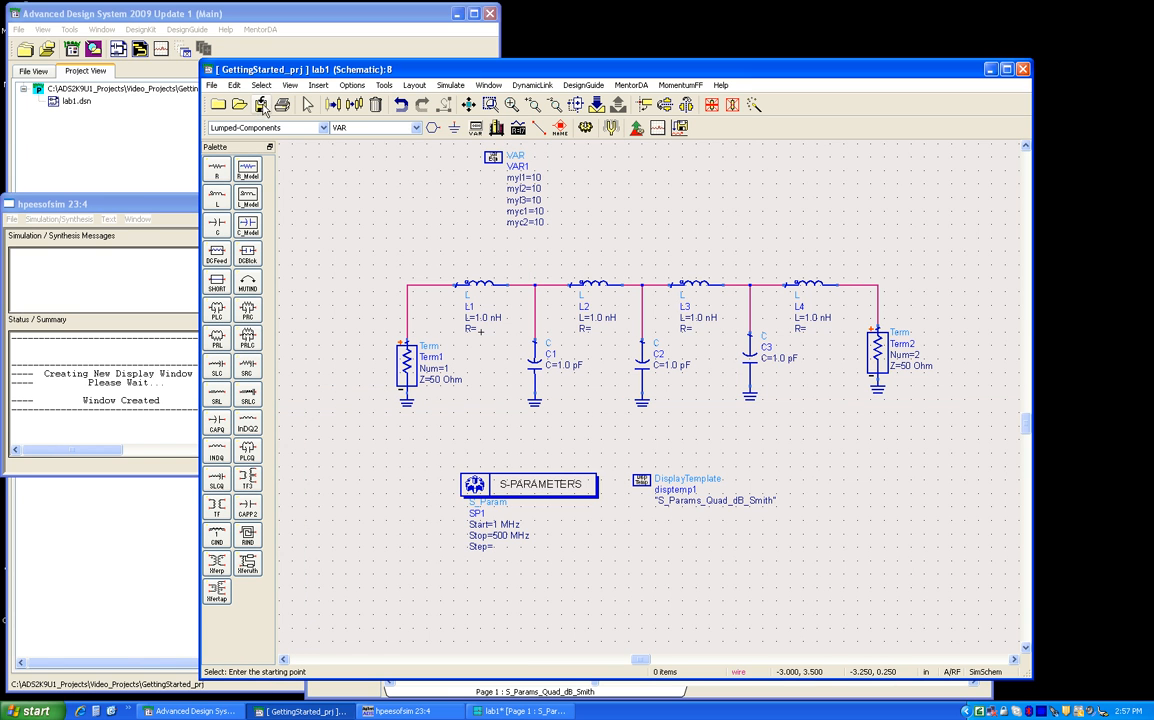
Step: Save the lab1 schematic after adding the VAR variables
{"action": "left_click", "coordinate": [475, 284]}
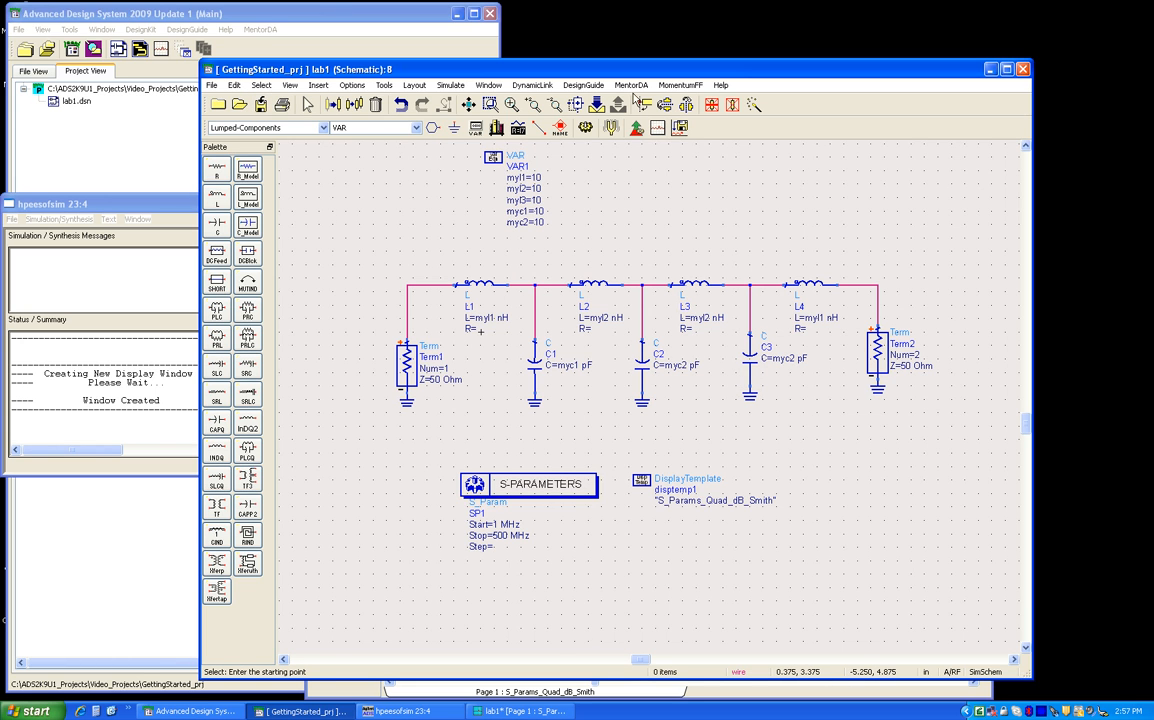
{"action": "mouse_move", "coordinate": [606, 128]}
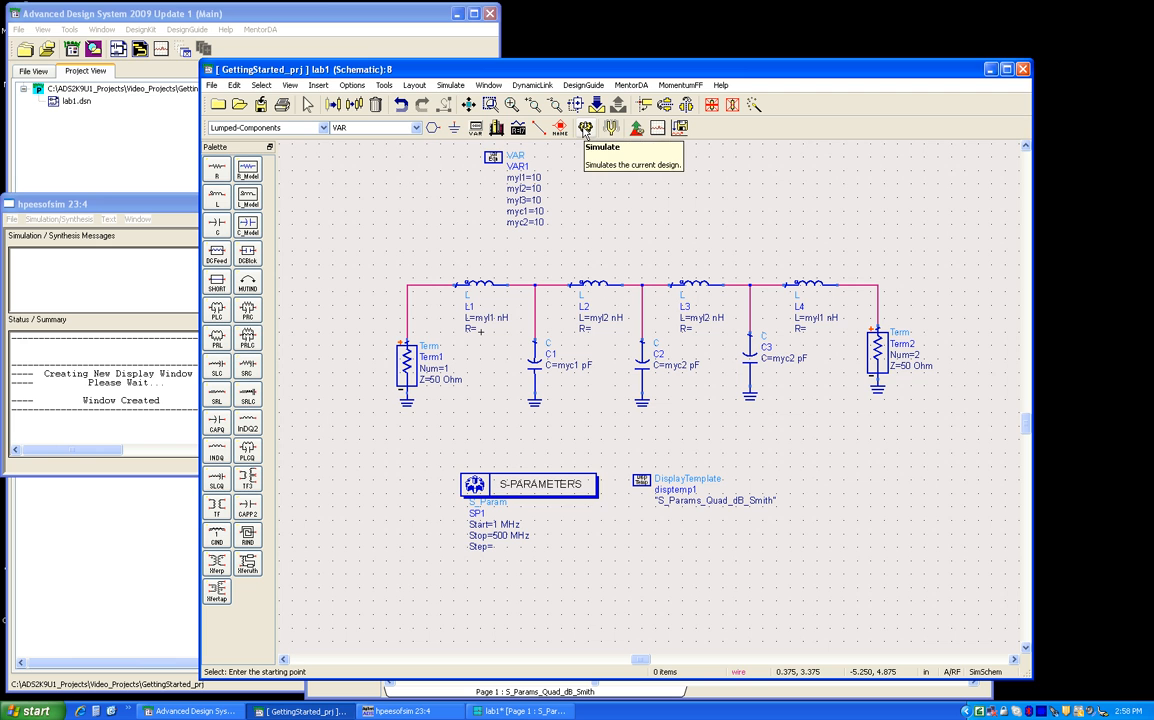
Step: Rerun the S-parameter simulation with the variable-based L and C values
{"action": "left_click", "coordinate": [606, 127]}
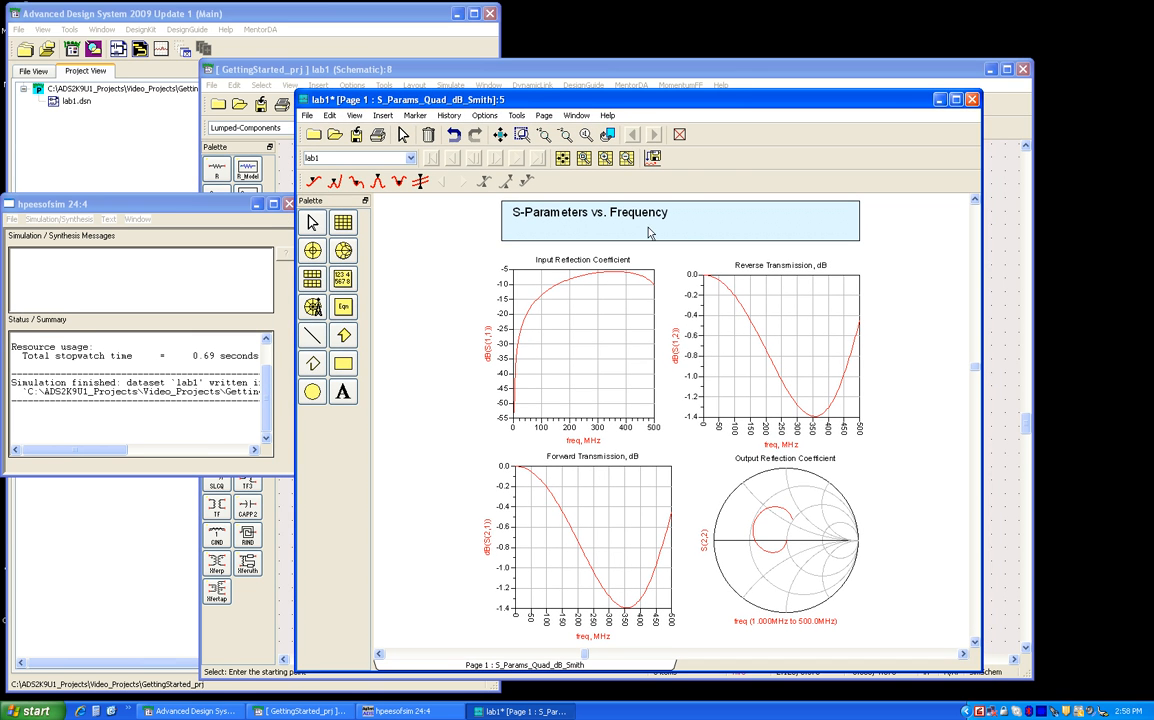
{"action": "mouse_move", "coordinate": [744, 288]}
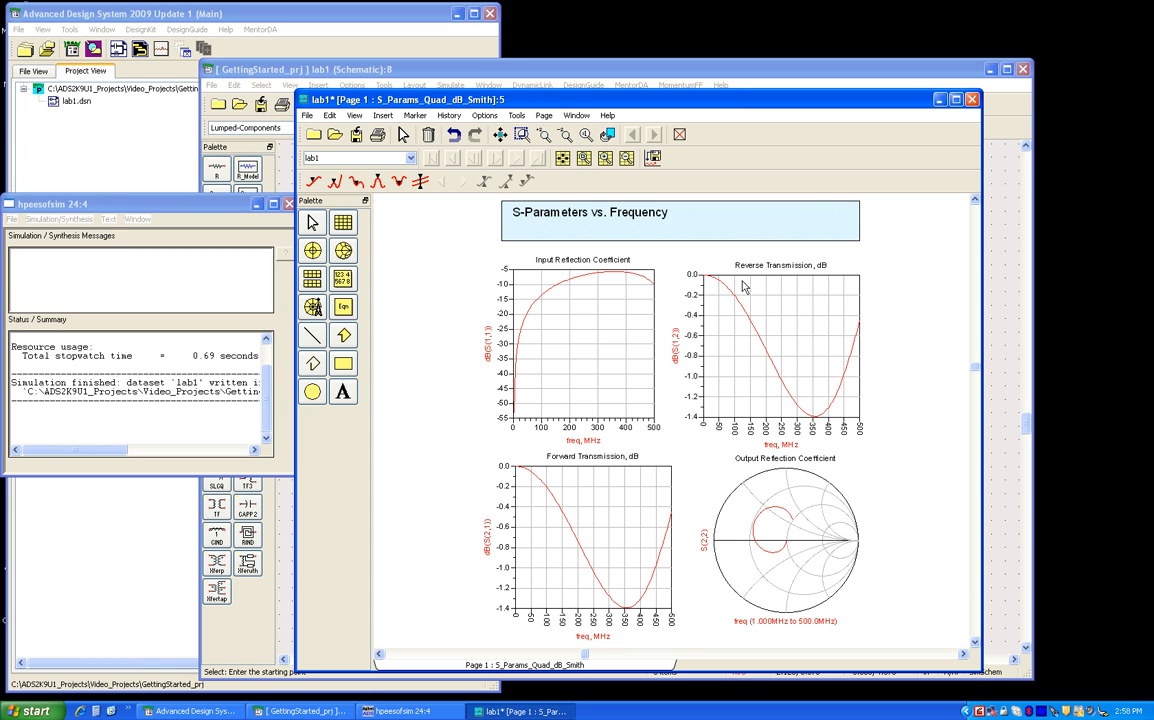